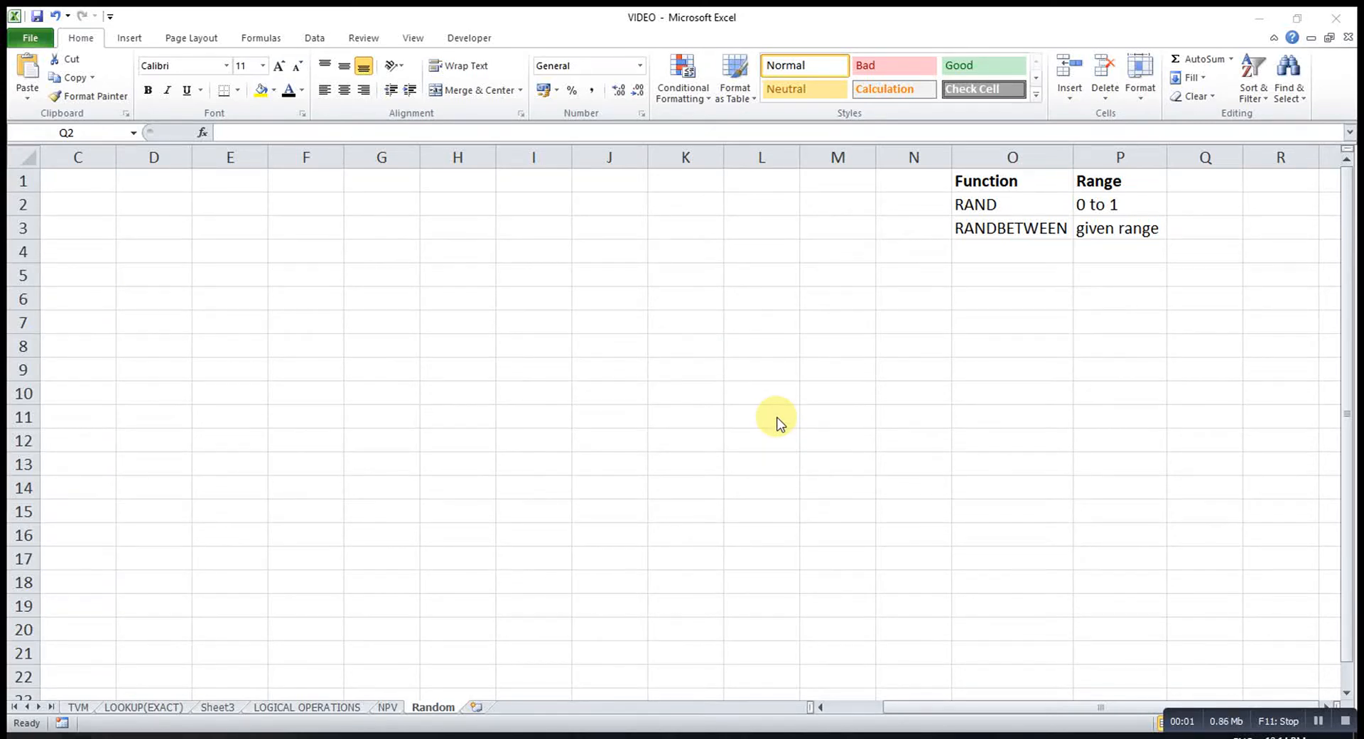
{"action": "mouse_move", "coordinate": [961, 219]}
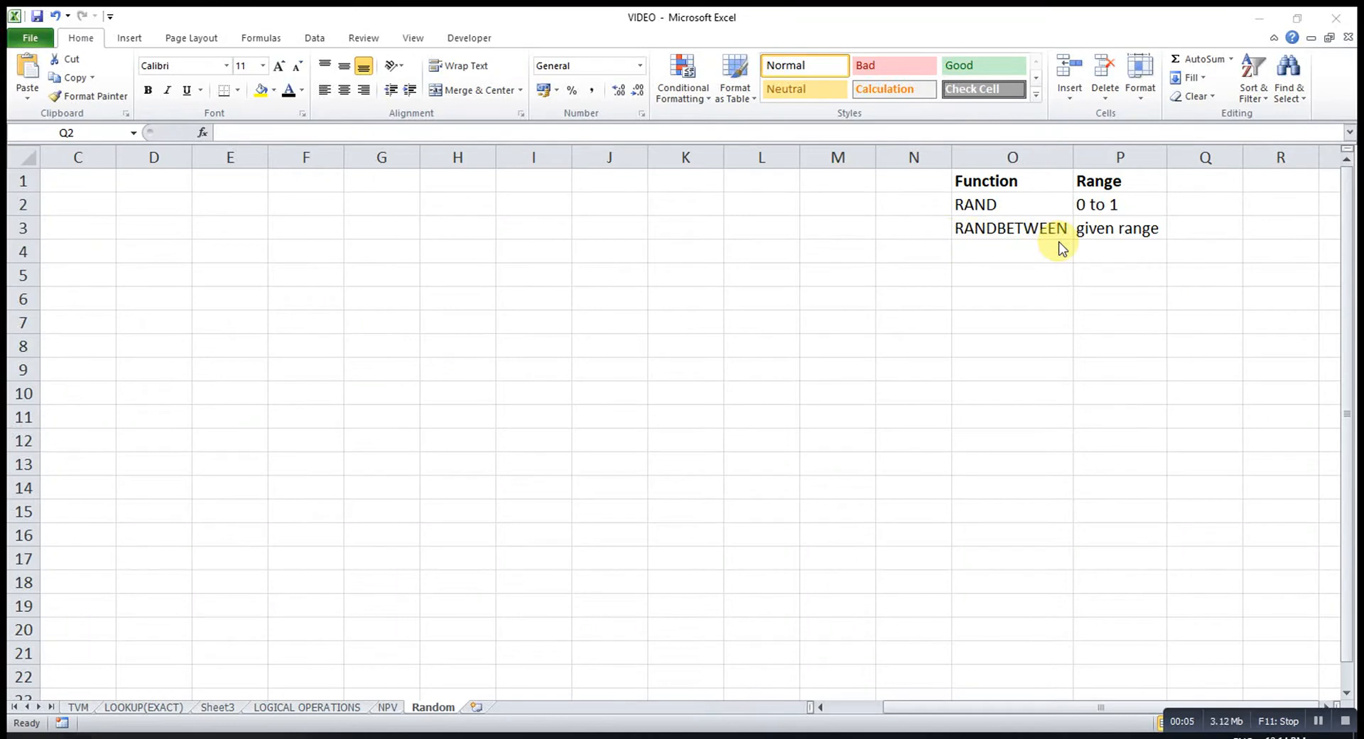
{"action": "mouse_move", "coordinate": [1009, 204]}
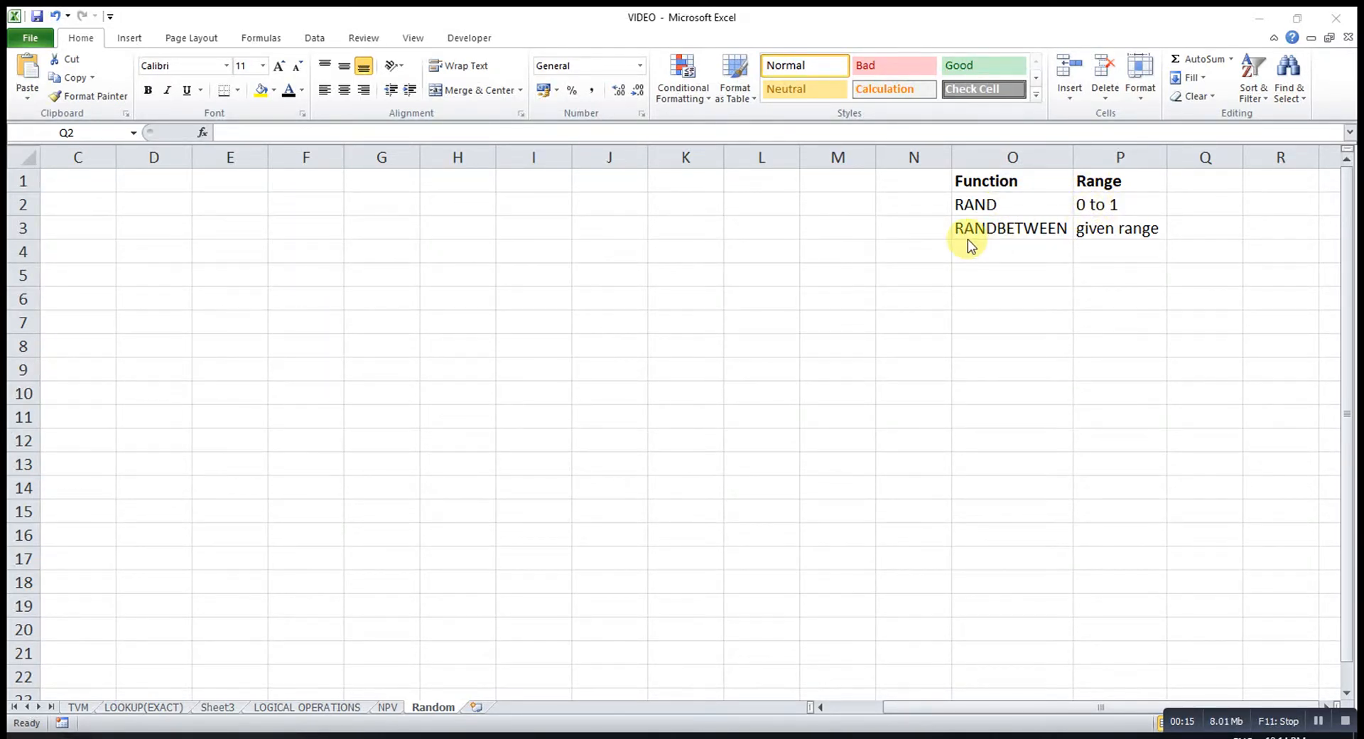
{"action": "mouse_move", "coordinate": [1046, 253]}
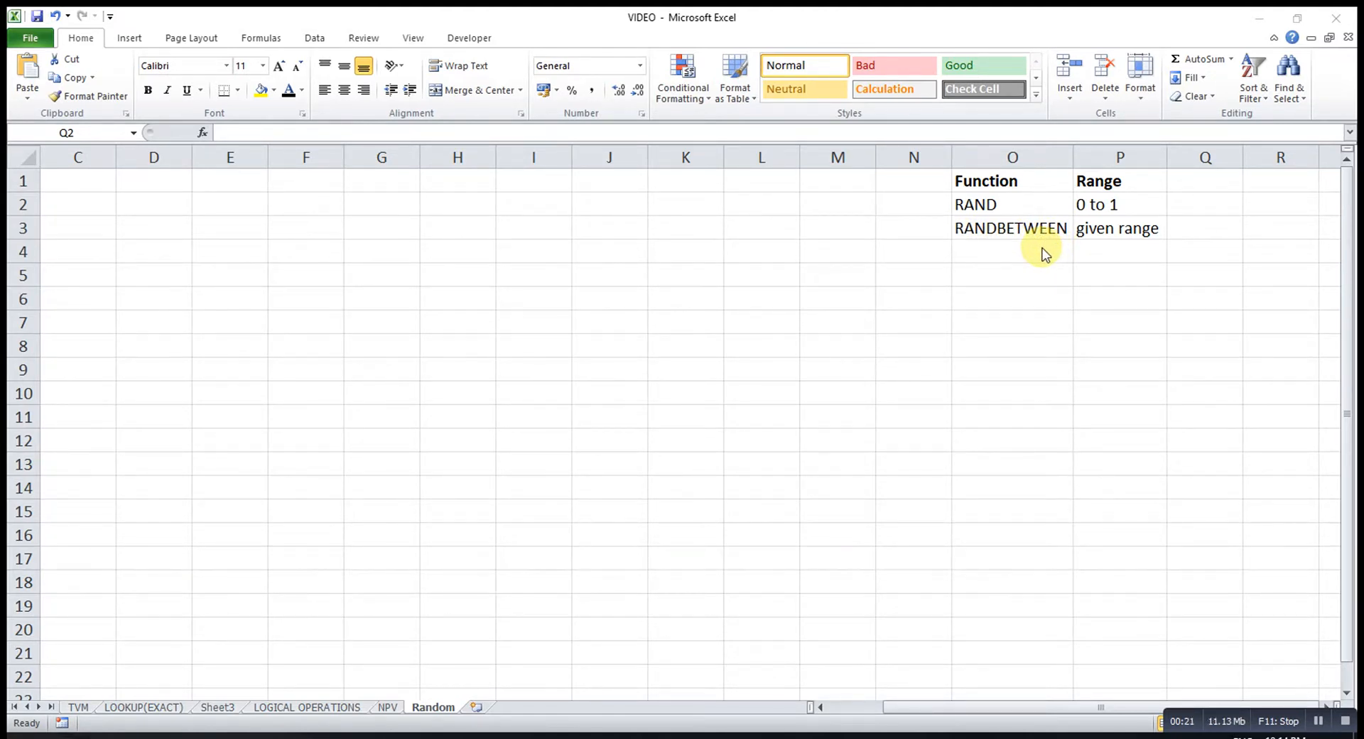
{"action": "mouse_move", "coordinate": [1135, 245]}
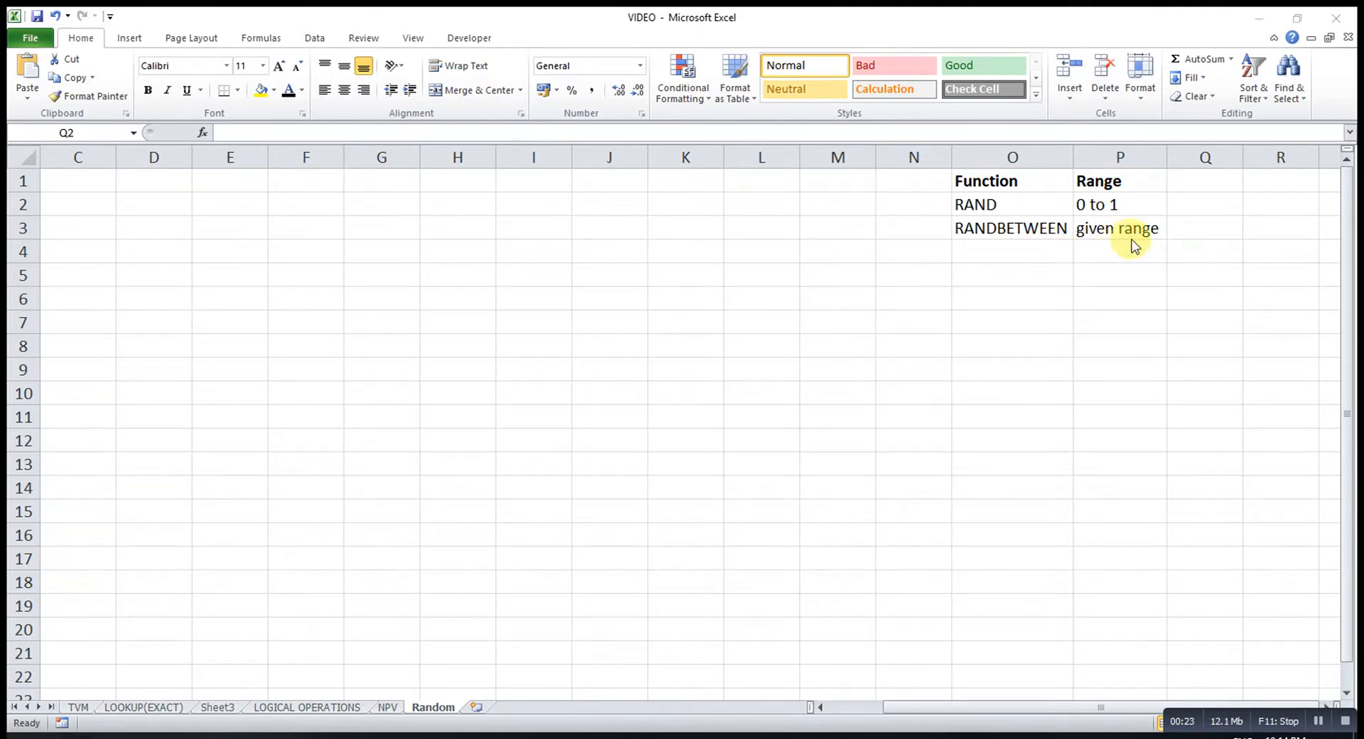
{"action": "mouse_move", "coordinate": [1077, 260]}
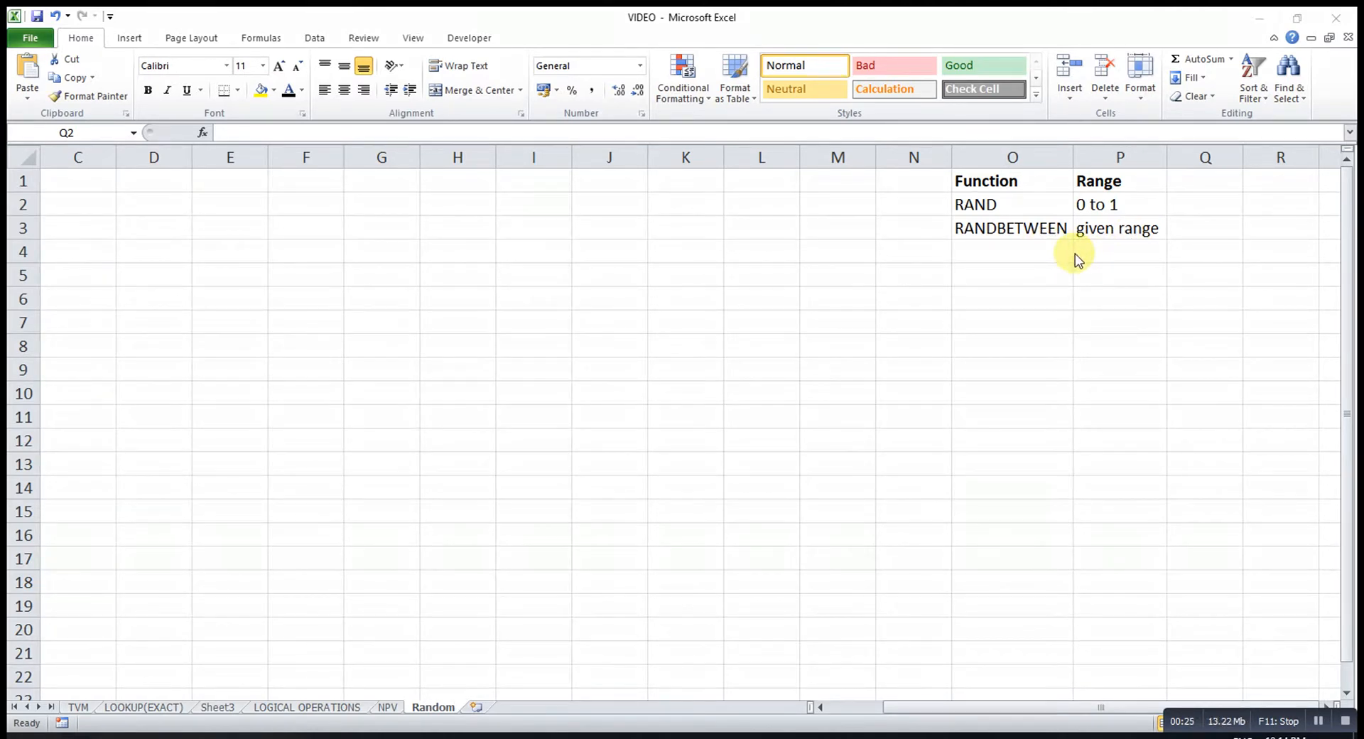
{"action": "mouse_move", "coordinate": [1068, 366]}
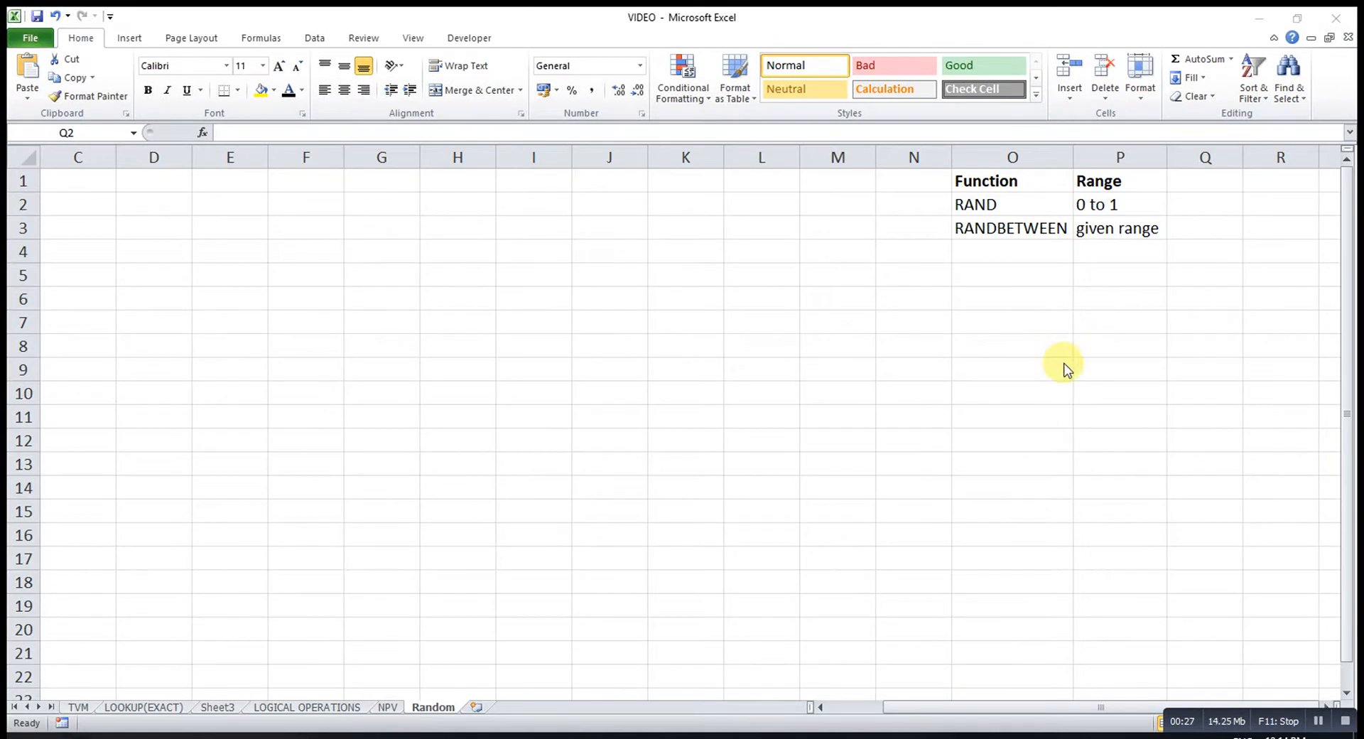
Enter =RAND() in J3 and start typing =RANDBETWEEN in J4.
{"action": "left_click", "coordinate": [697, 323]}
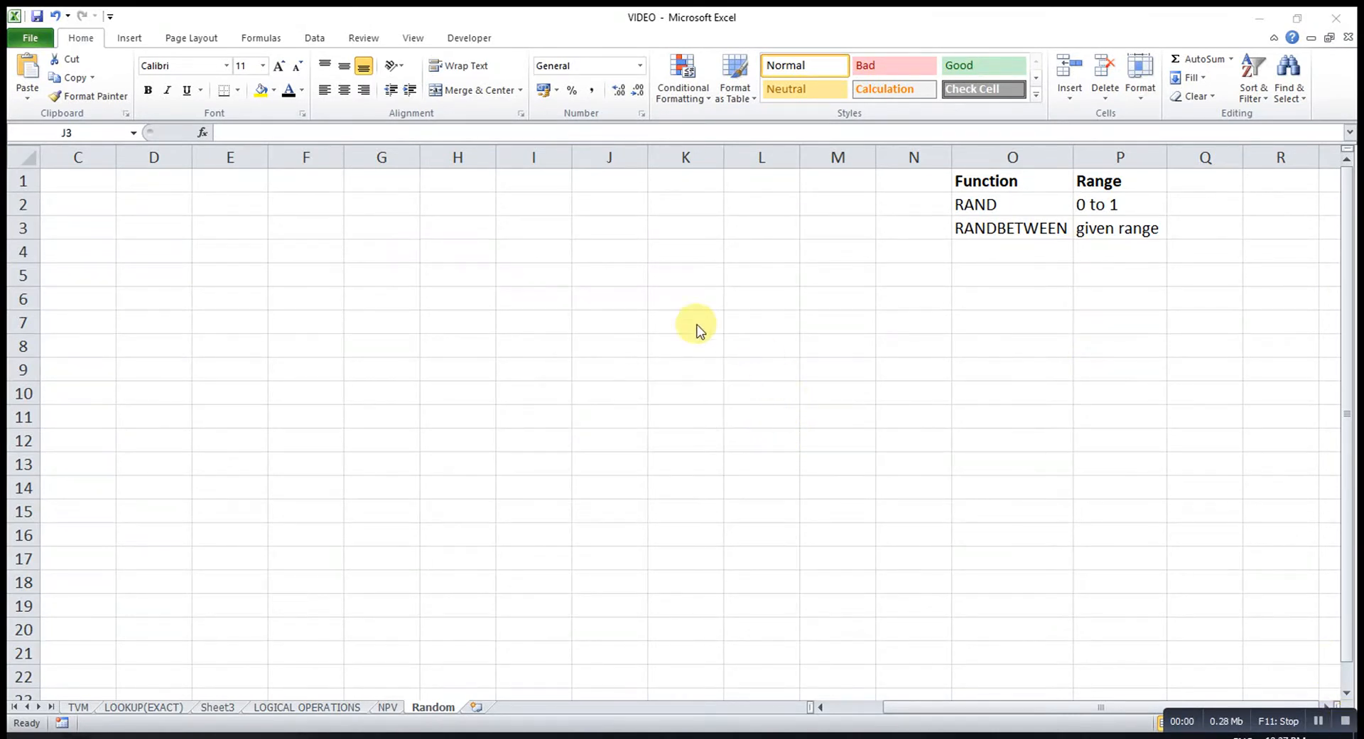
{"action": "left_click", "coordinate": [609, 228]}
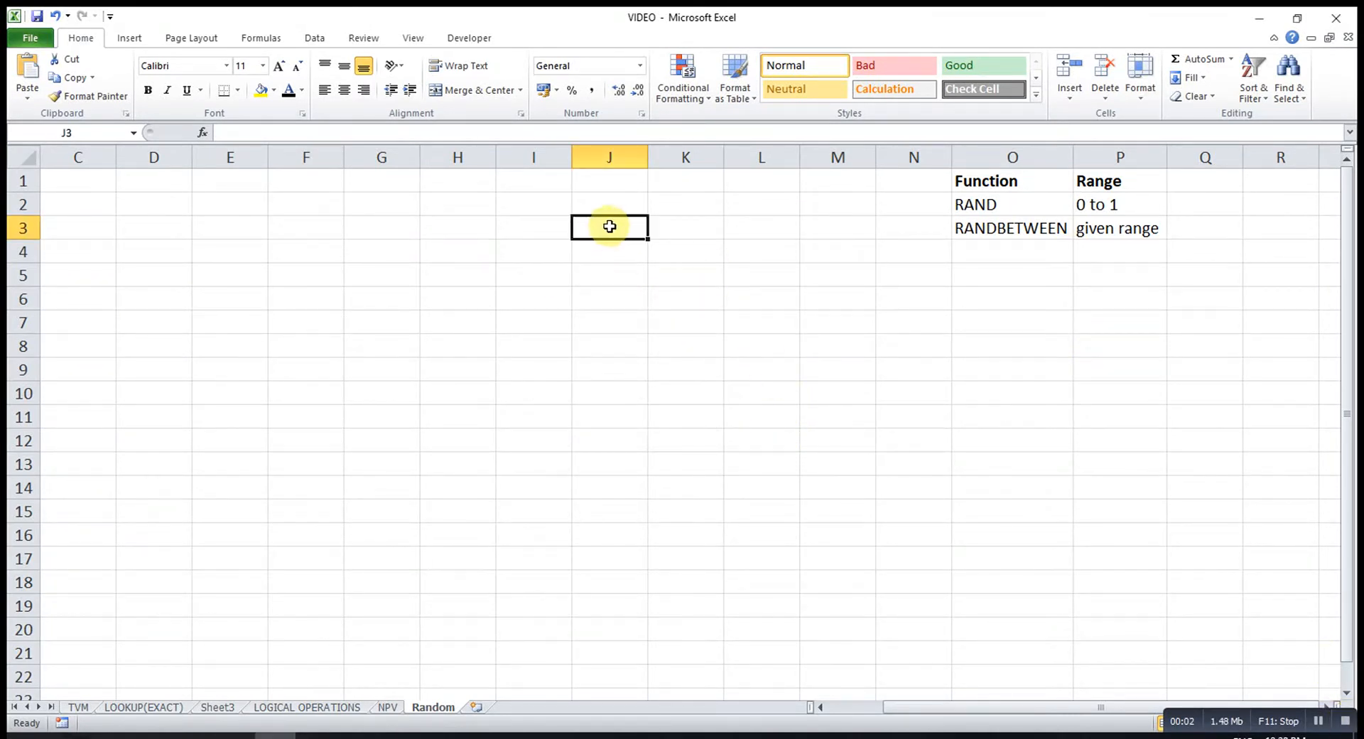
{"action": "type", "text": "=ran"}
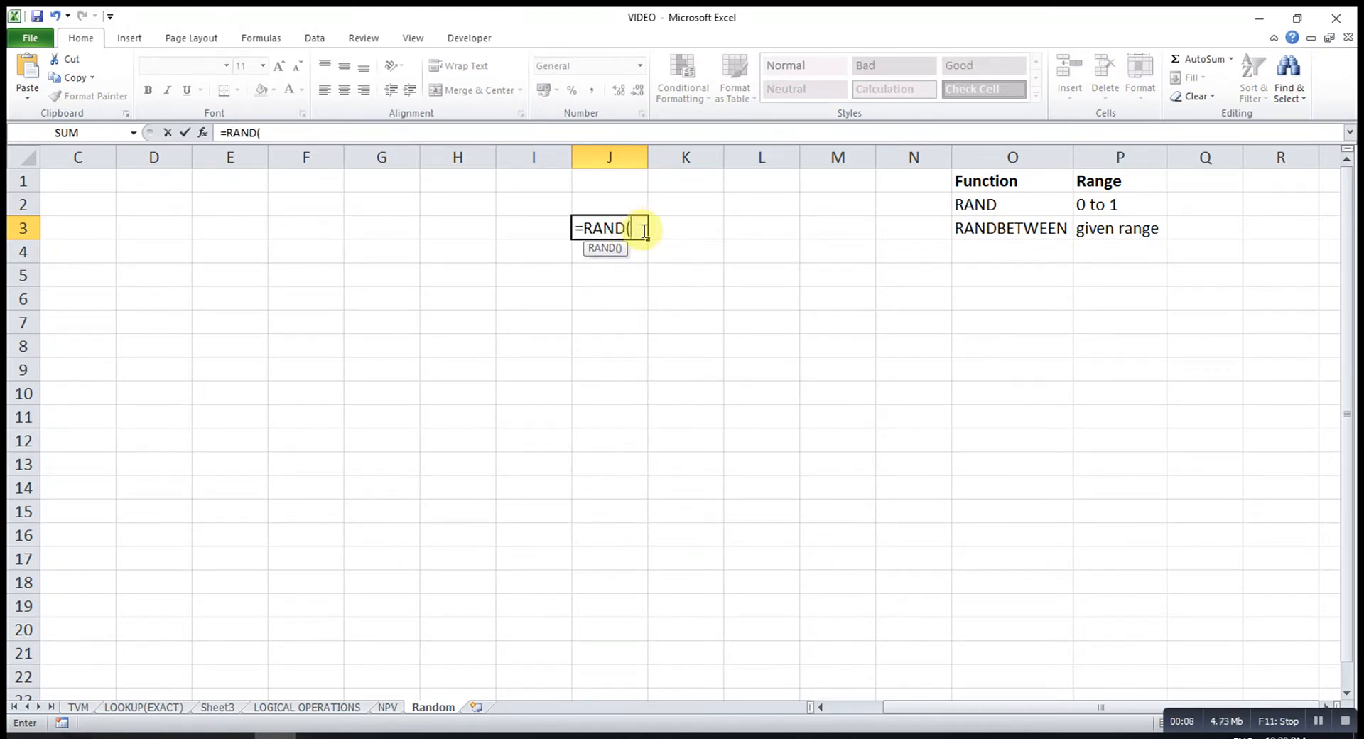
{"action": "type", "text": ")"}
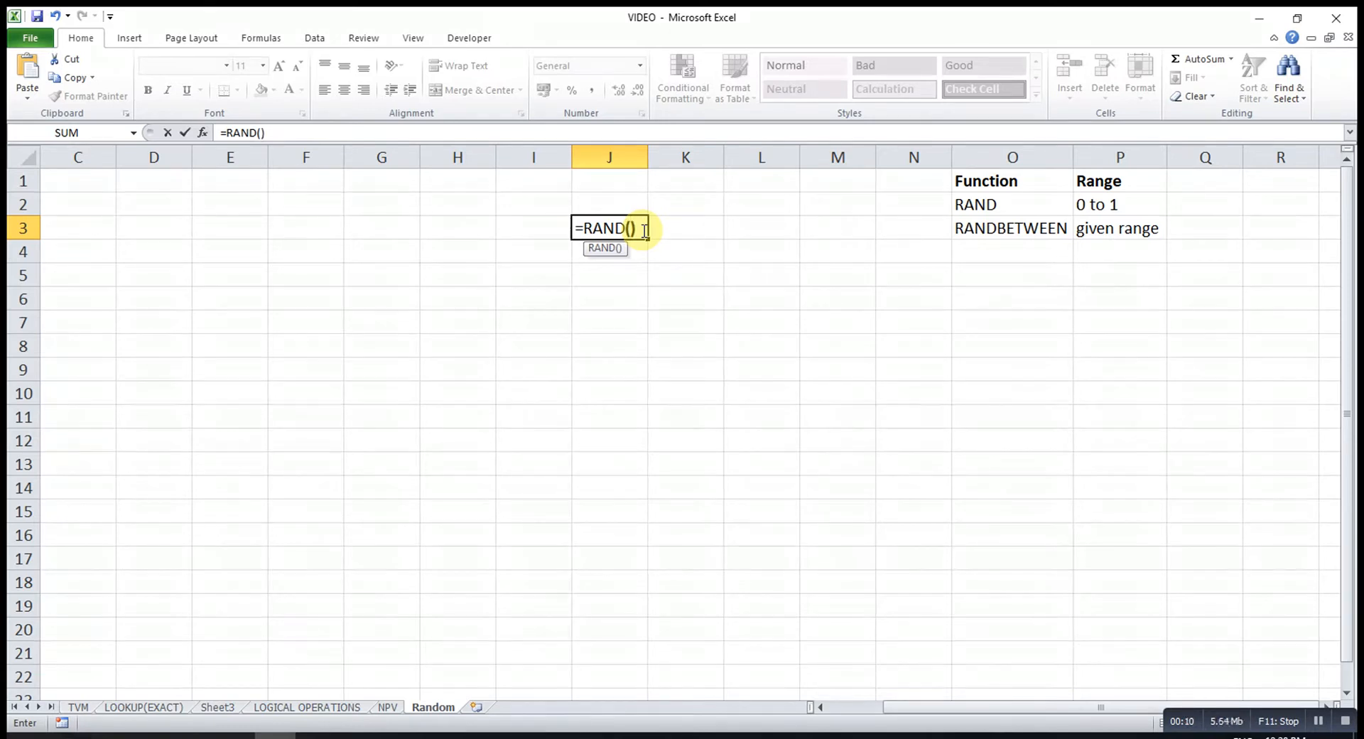
{"action": "key", "text": "Return"}
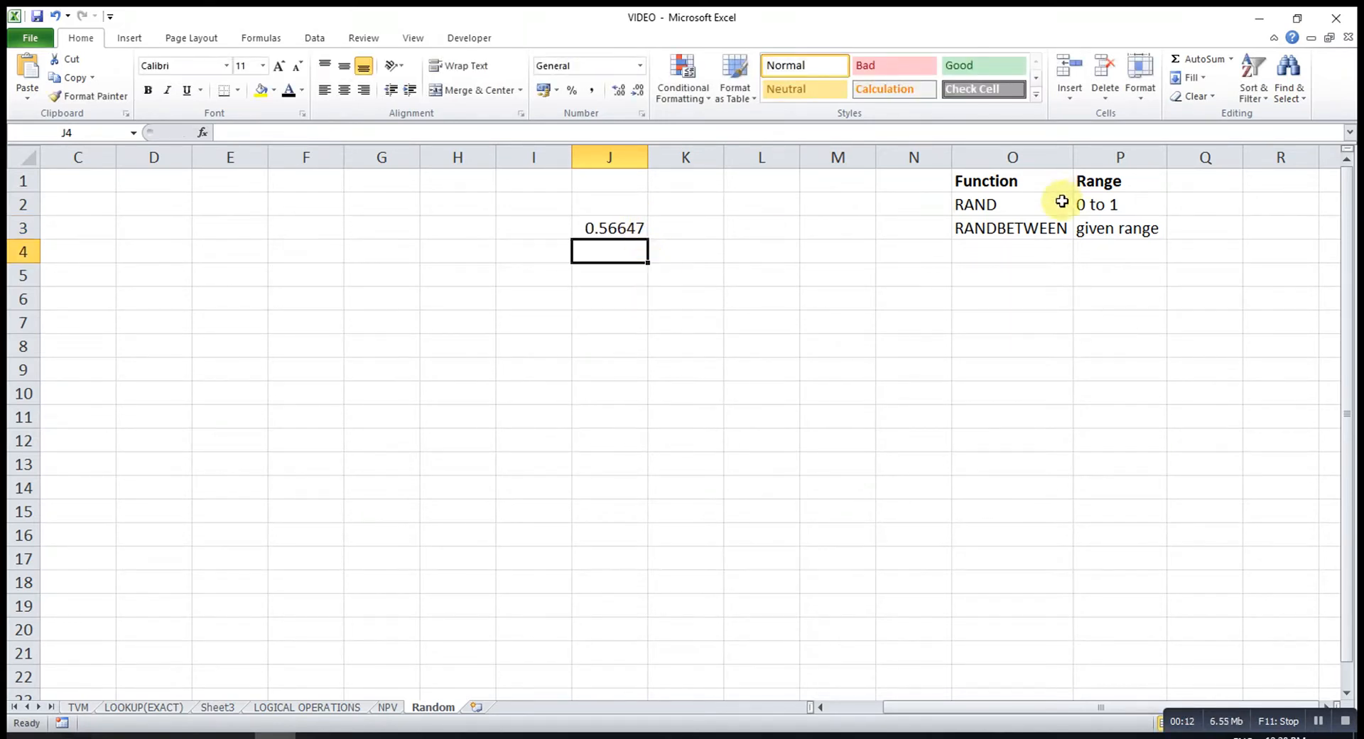
{"action": "type", "text": "=ra"}
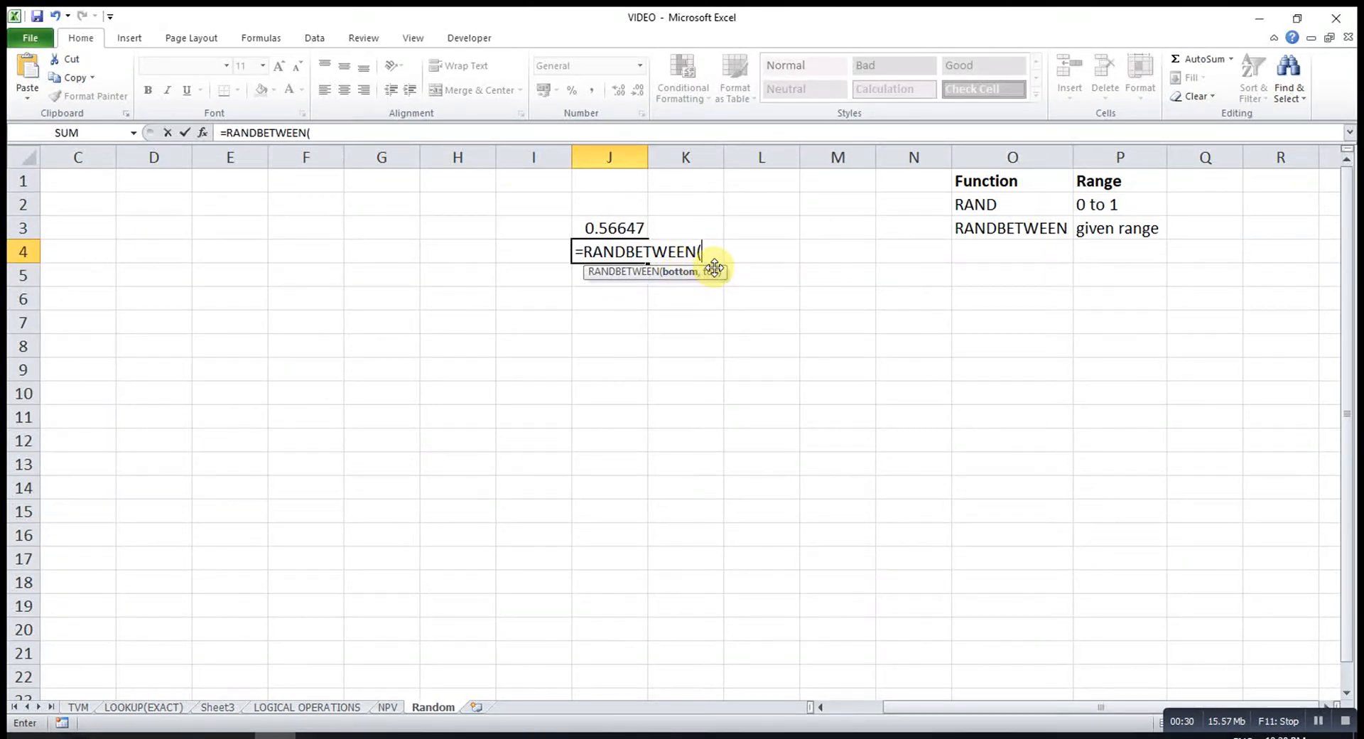
Complete =RANDBETWEEN(5,10) in J4, which returns 10.
{"action": "type", "text": "5"}
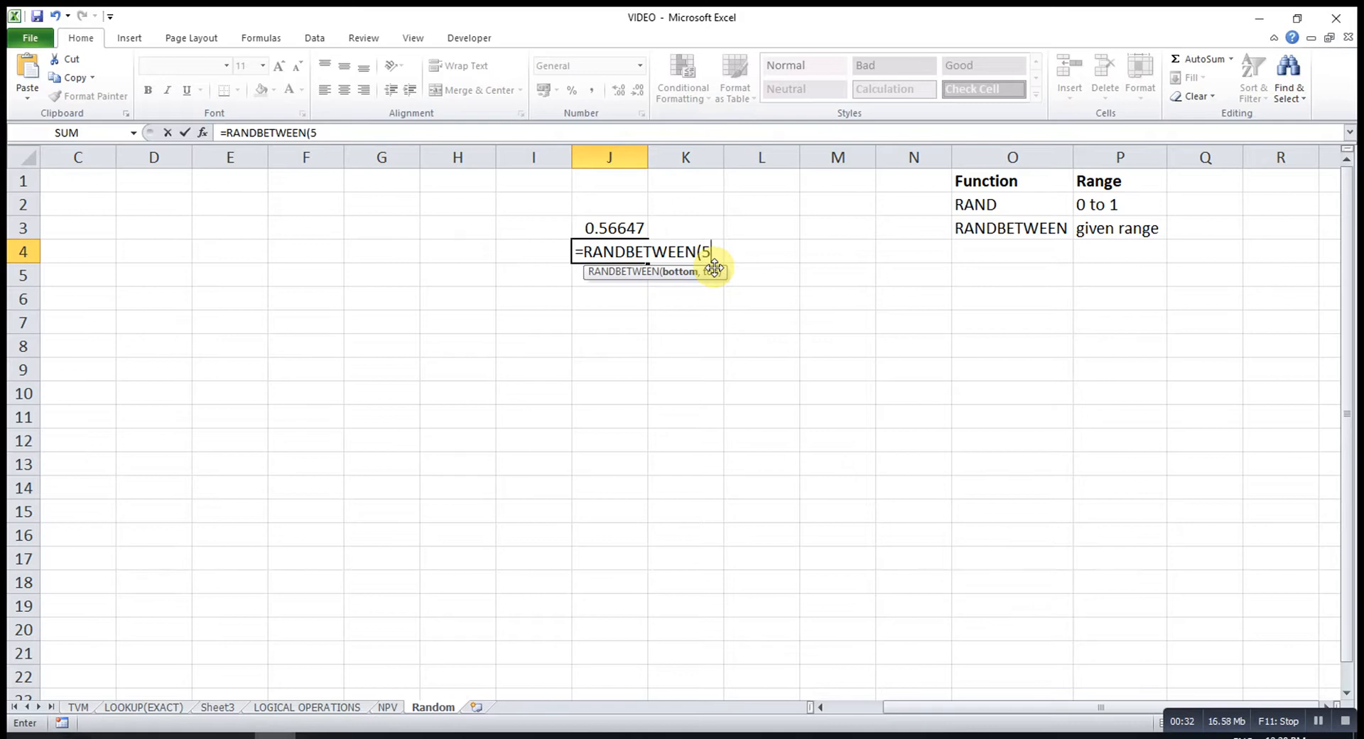
{"action": "type", "text": ",10"}
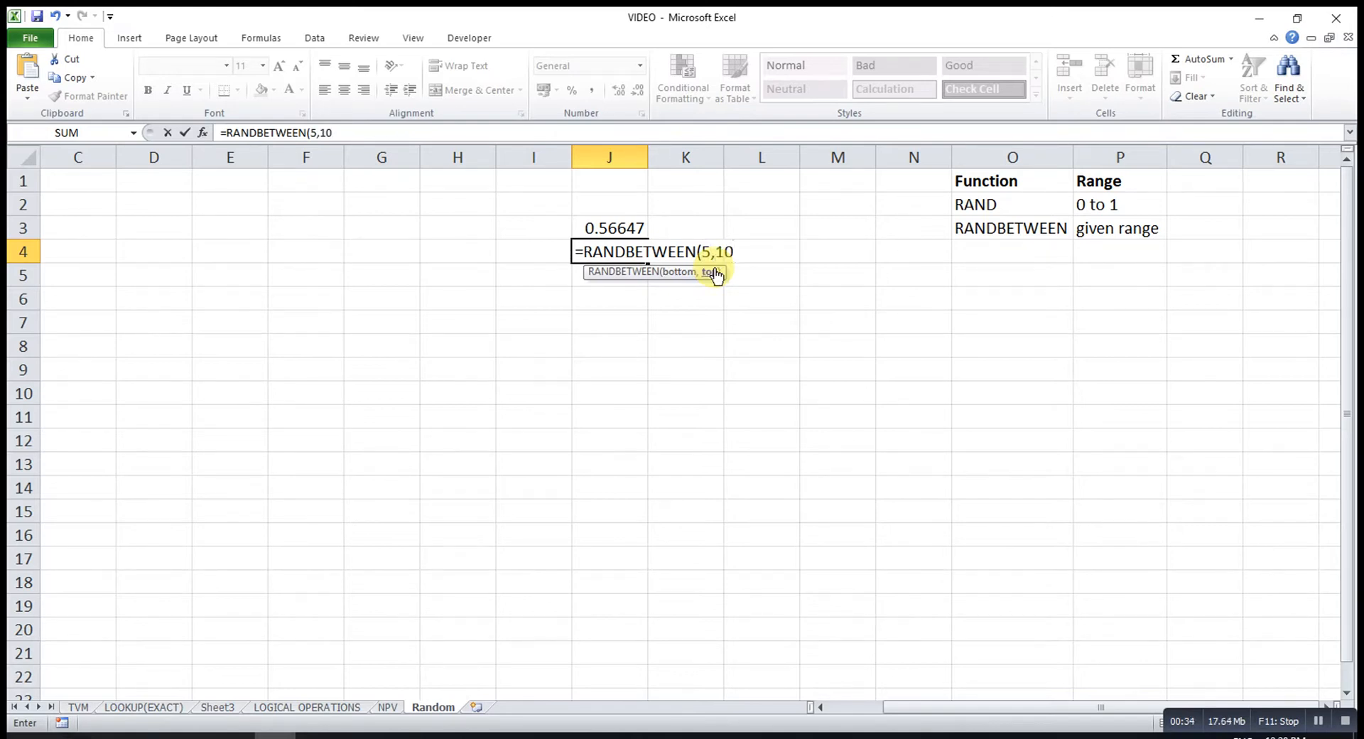
{"action": "type", "text": ")"}
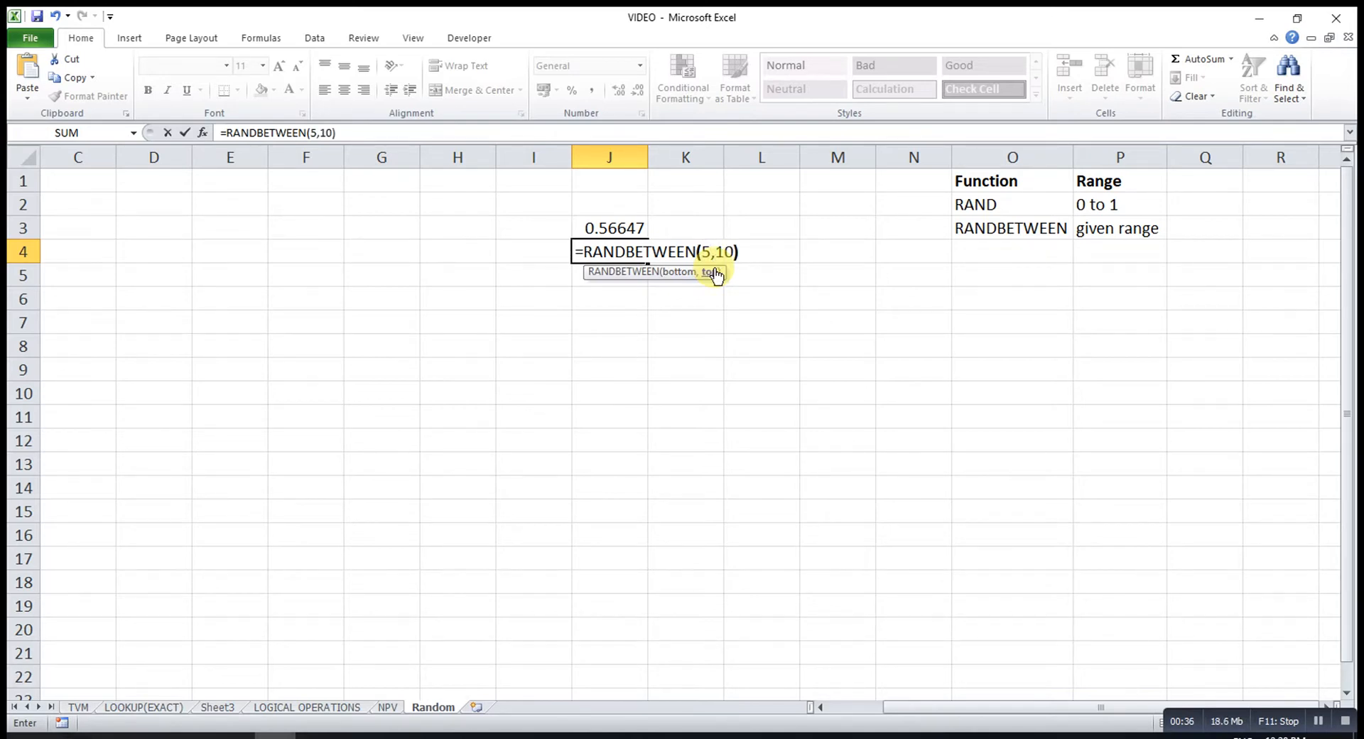
{"action": "mouse_move", "coordinate": [718, 186]}
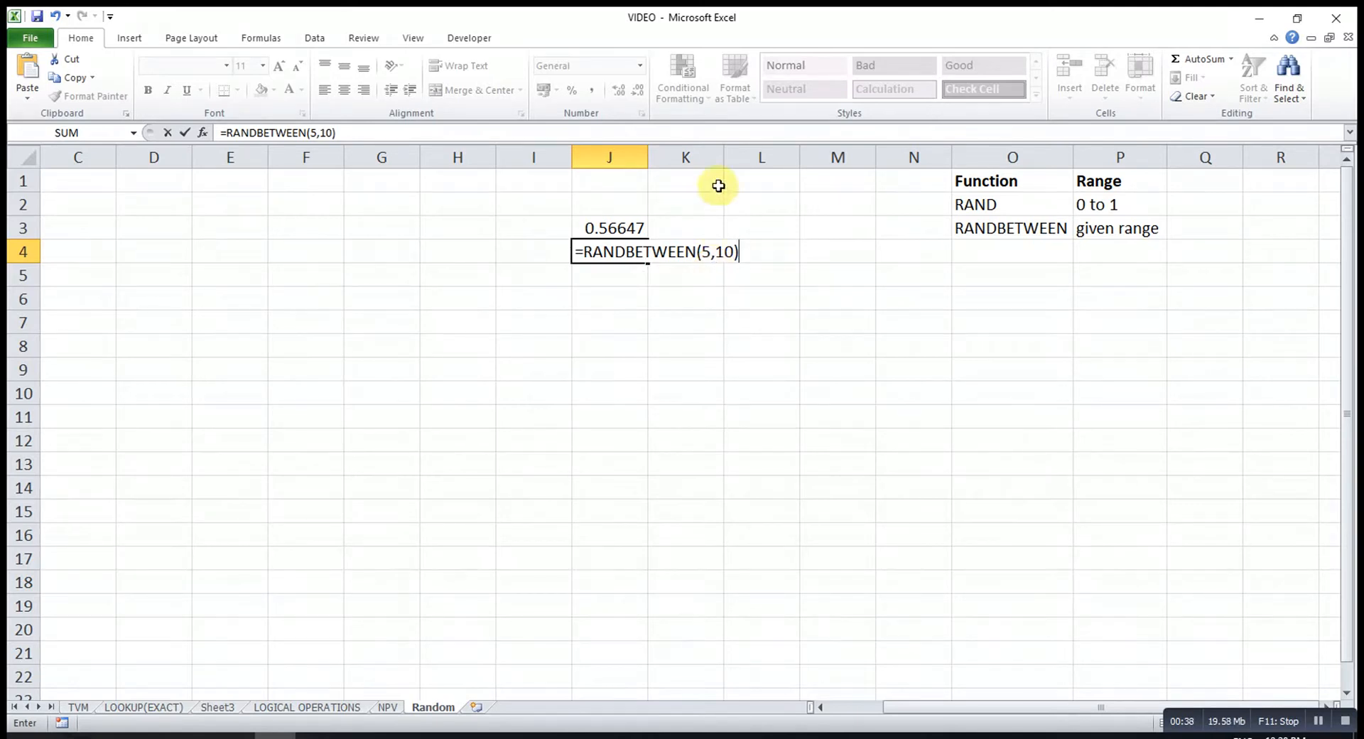
{"action": "mouse_move", "coordinate": [661, 228]}
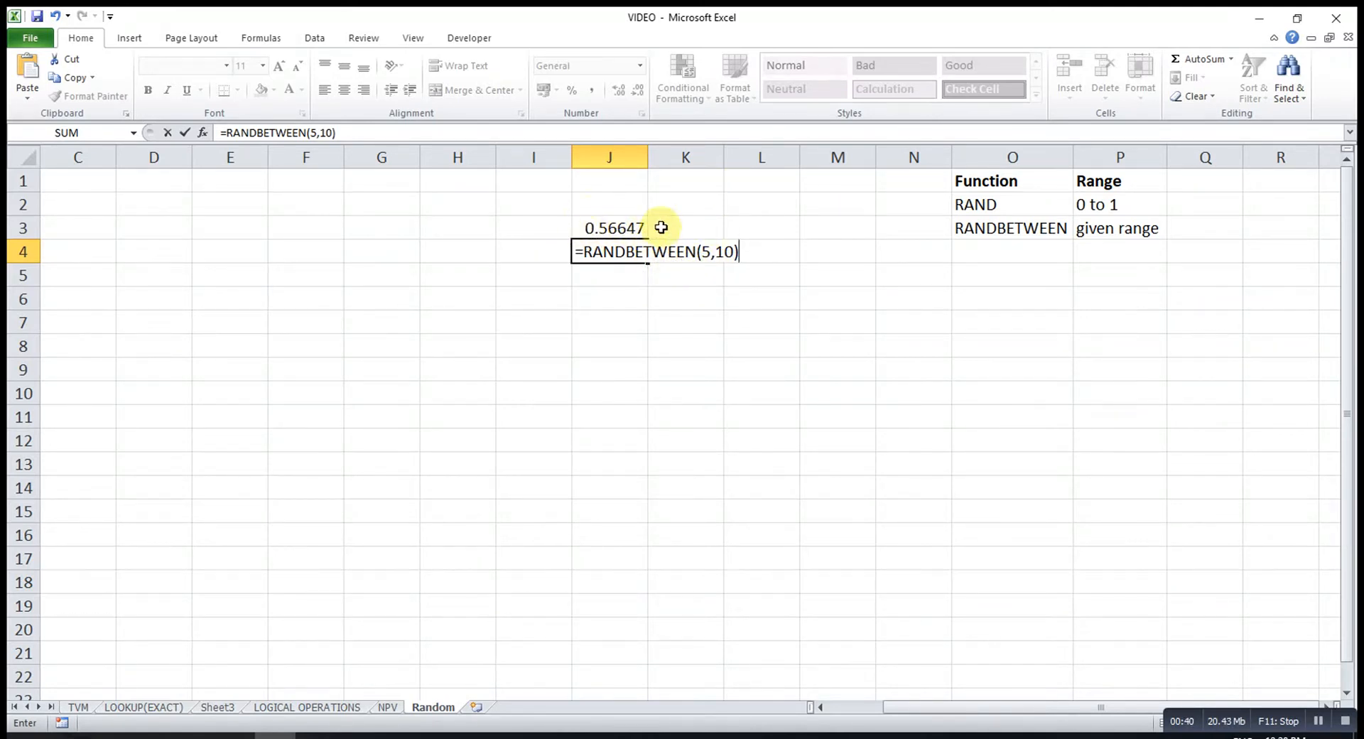
{"action": "mouse_move", "coordinate": [629, 214]}
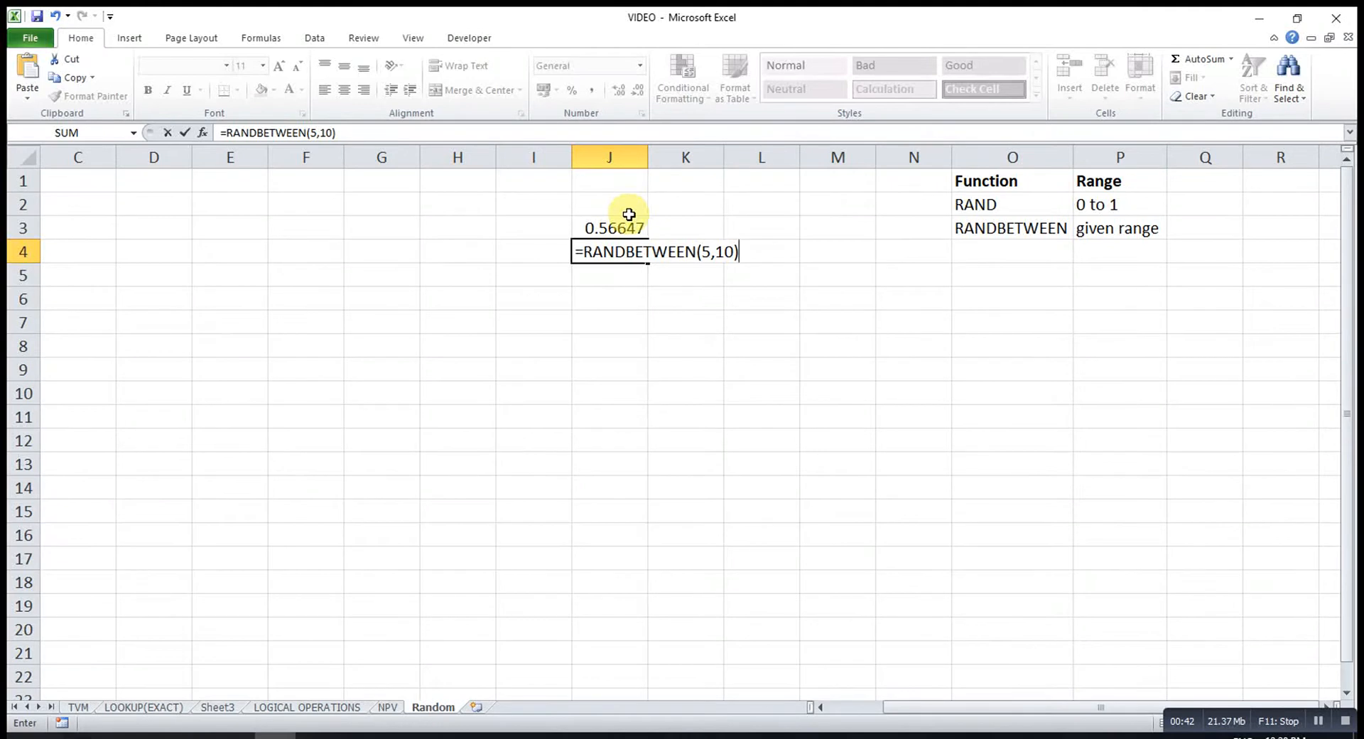
{"action": "key", "text": "Return"}
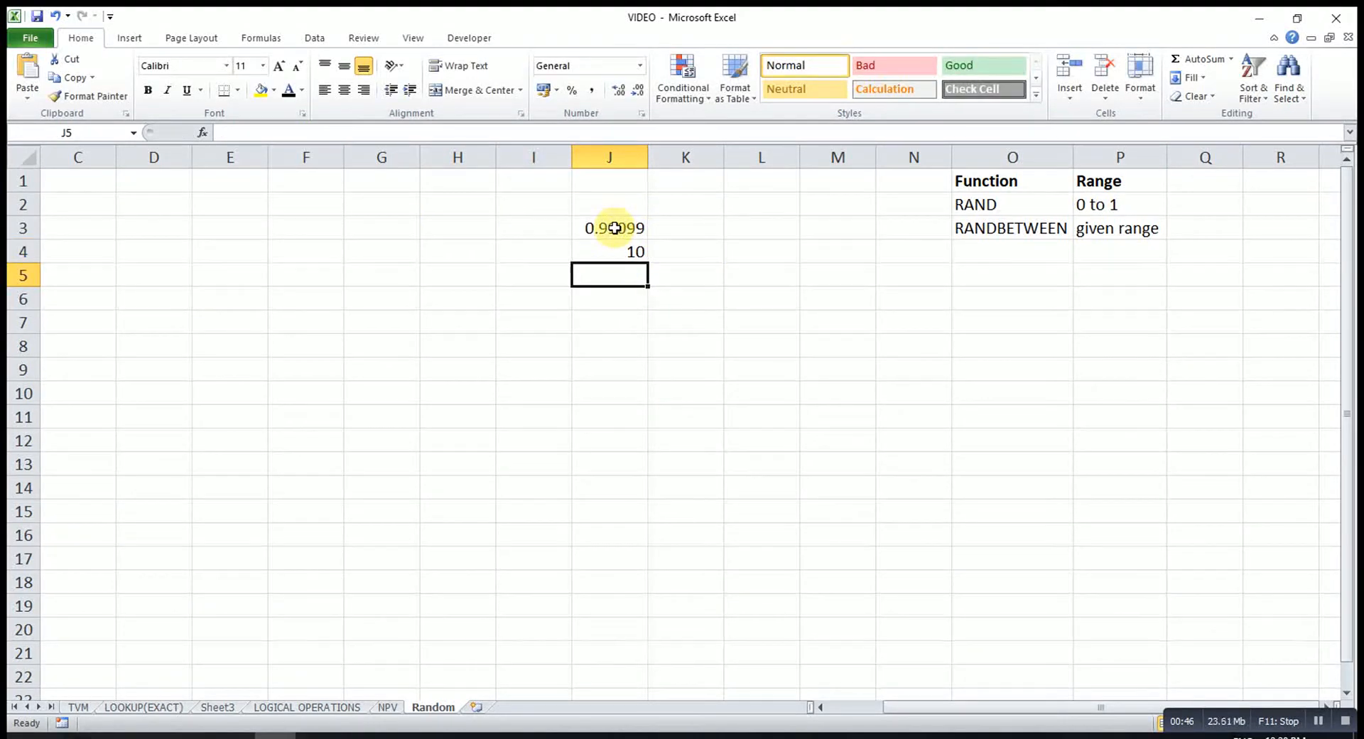
{"action": "mouse_move", "coordinate": [631, 204]}
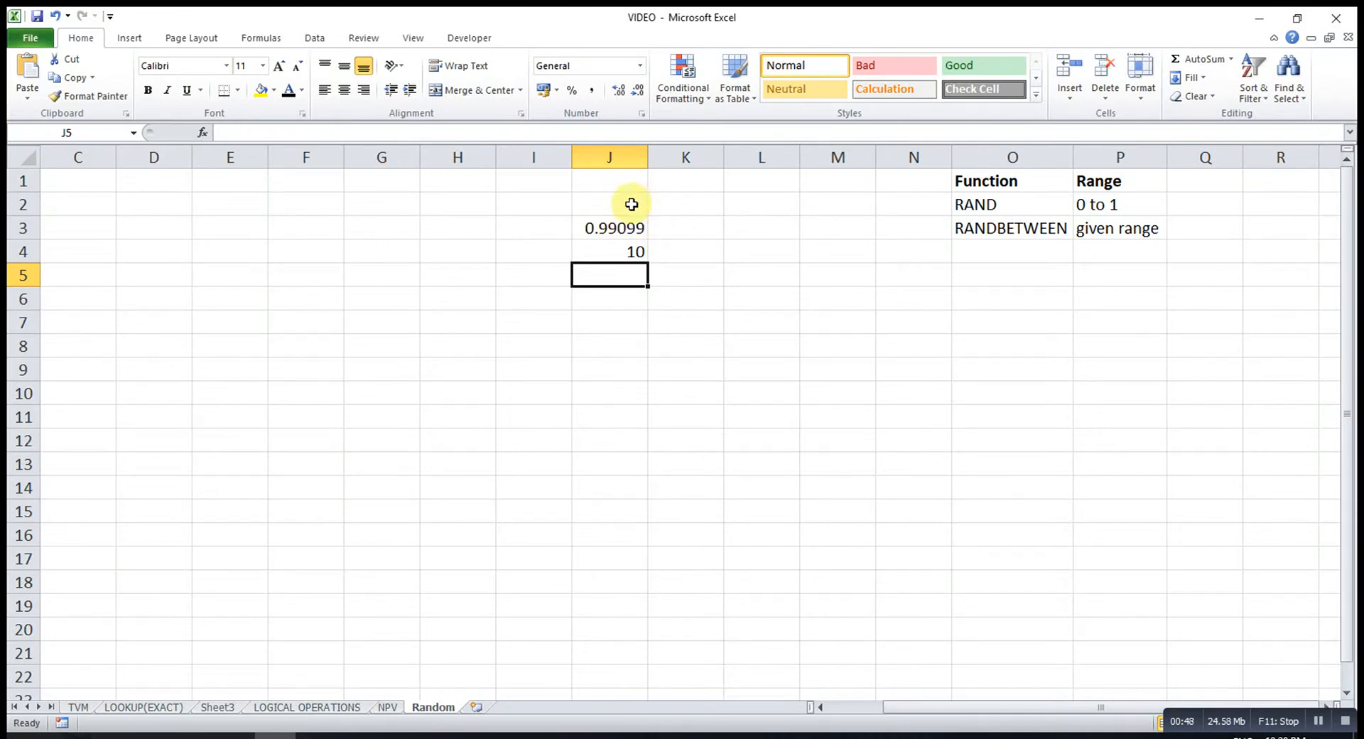
{"action": "mouse_move", "coordinate": [589, 214]}
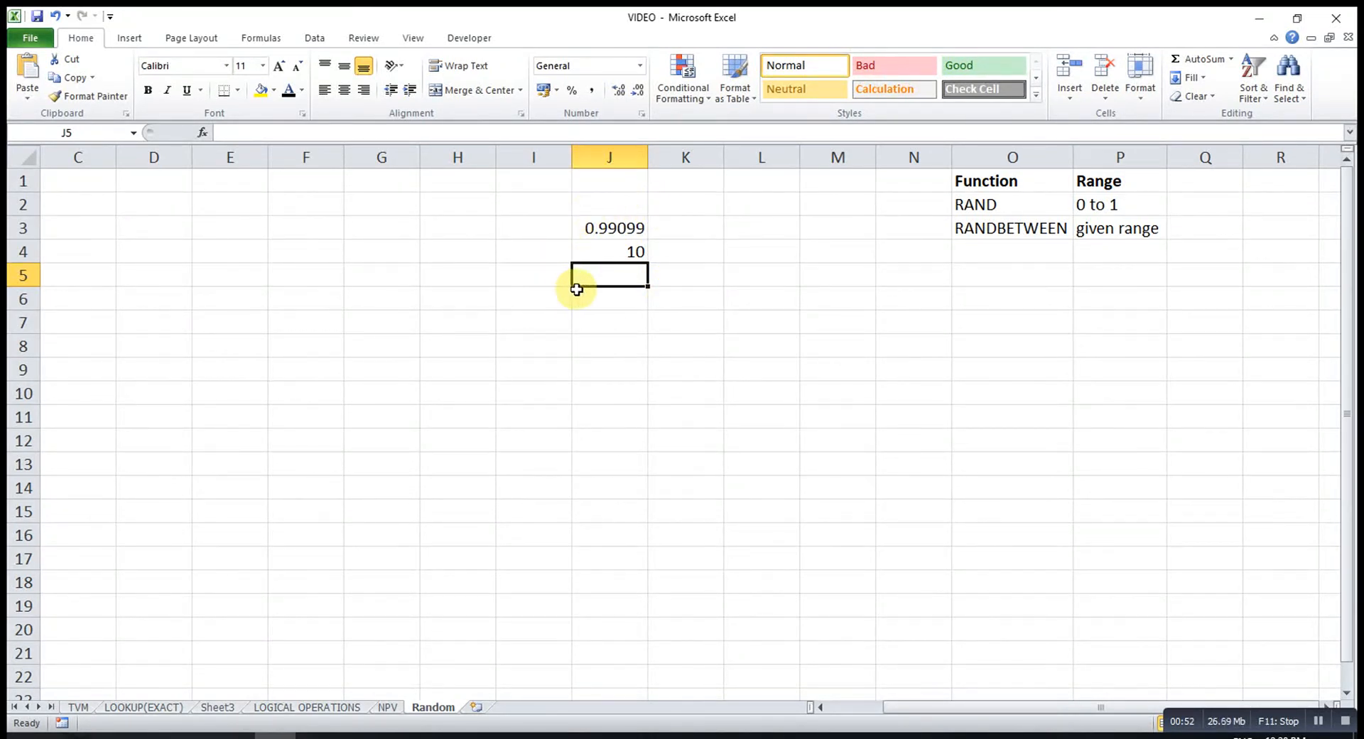
{"action": "mouse_move", "coordinate": [601, 290]}
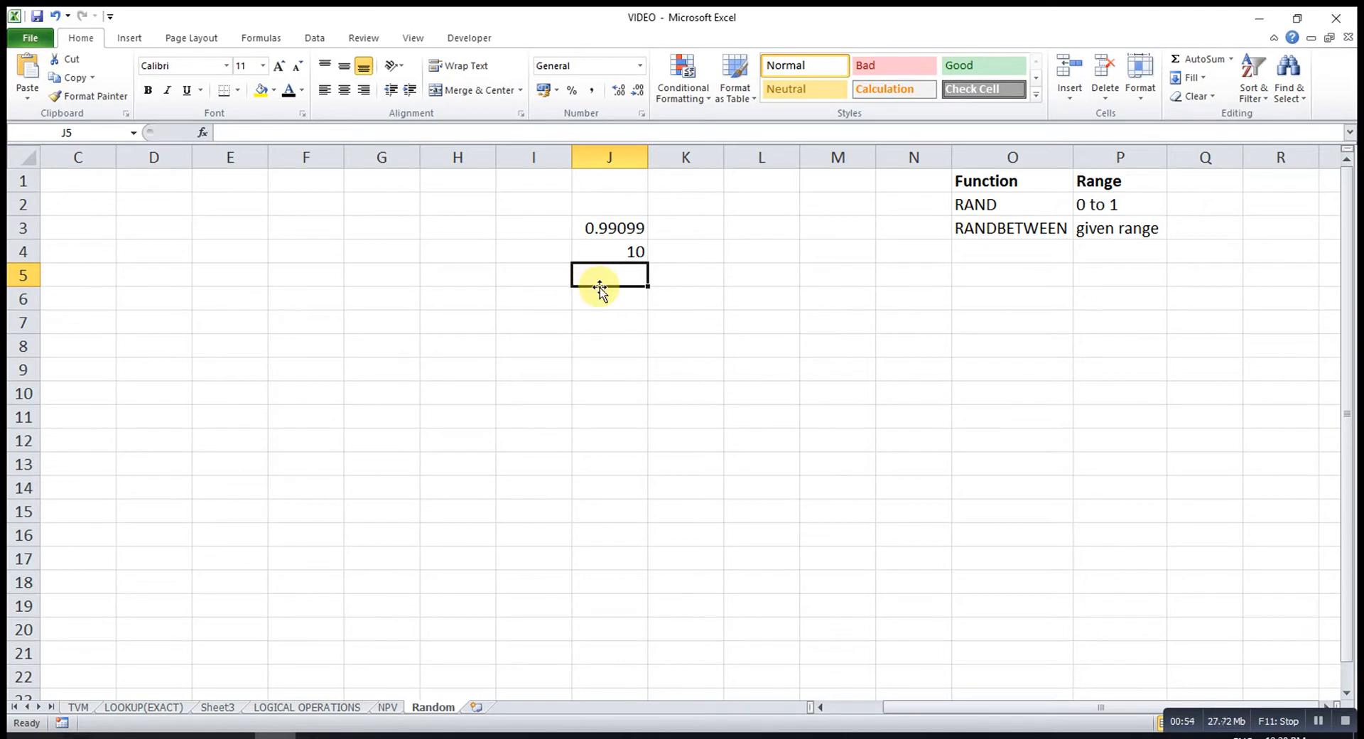
{"action": "type", "text": "sdgfdfsg"}
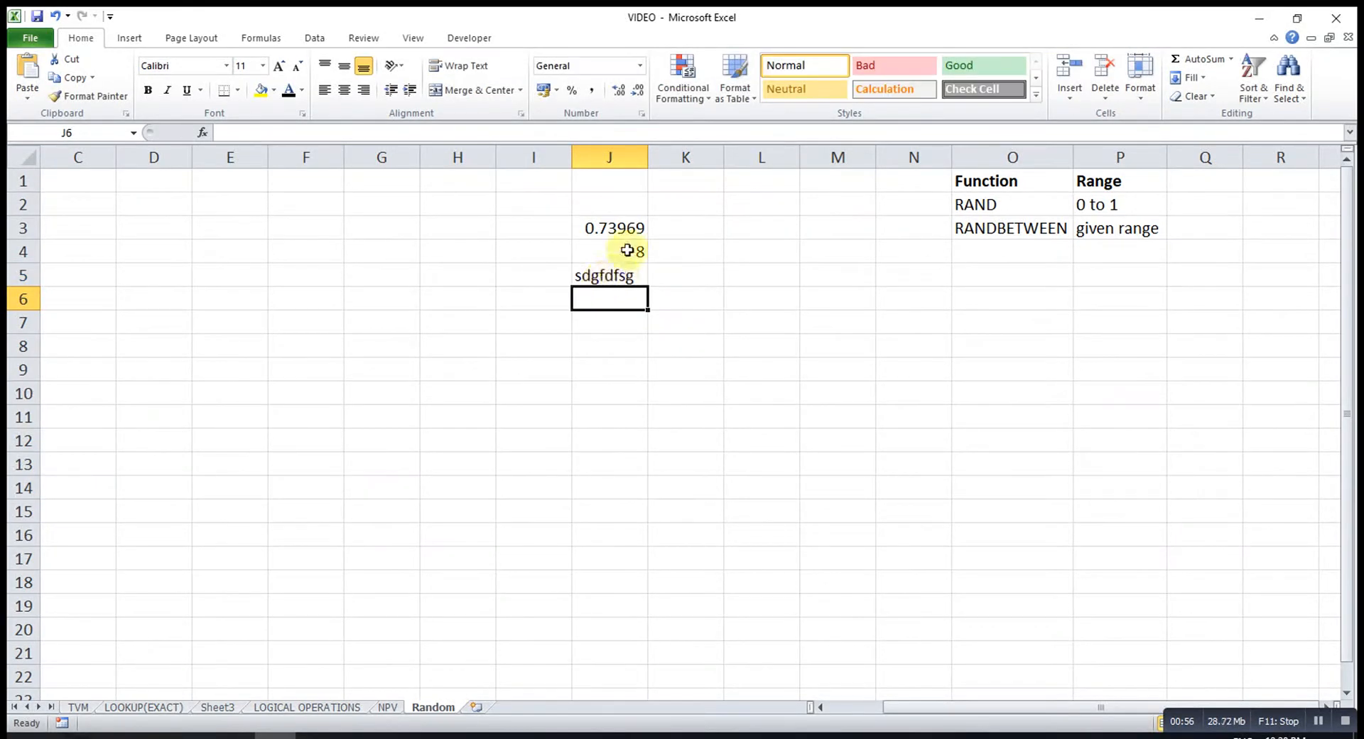
{"action": "type", "text": "bvadsv"}
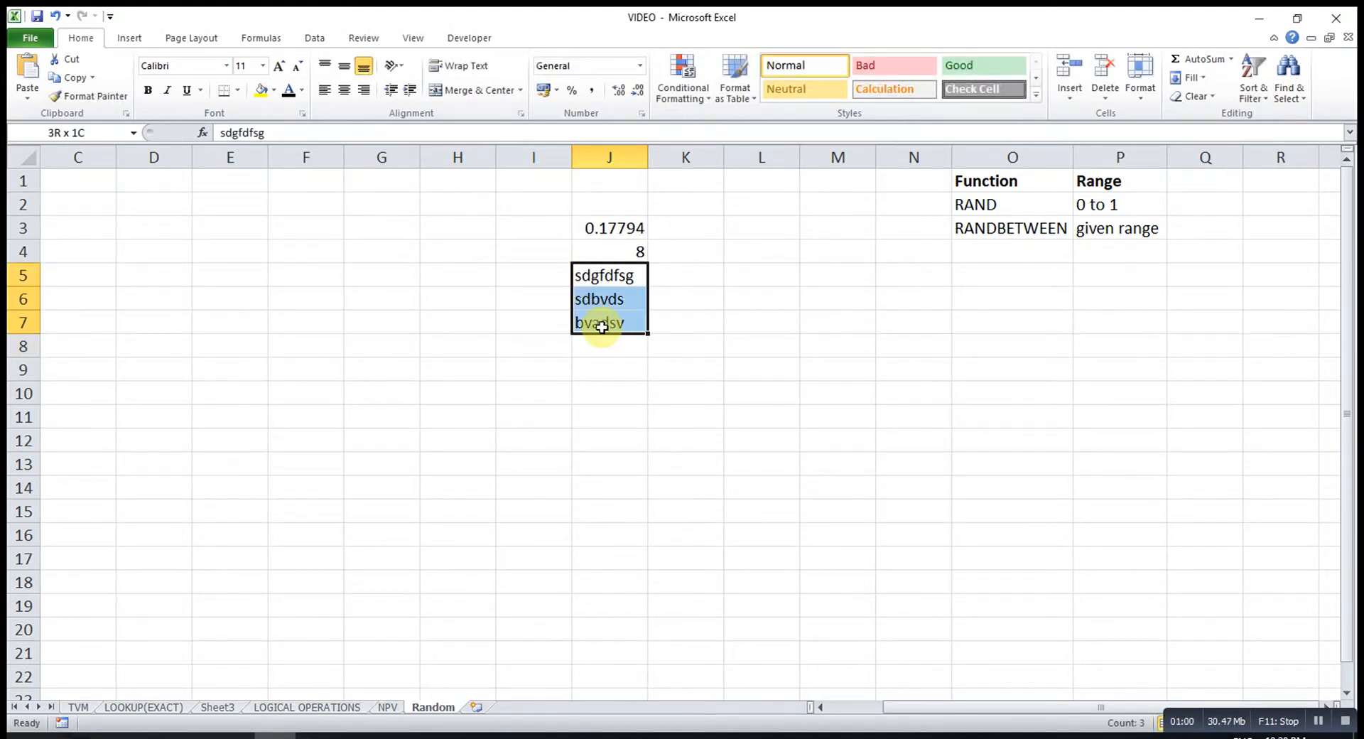
{"action": "key", "text": "Delete"}
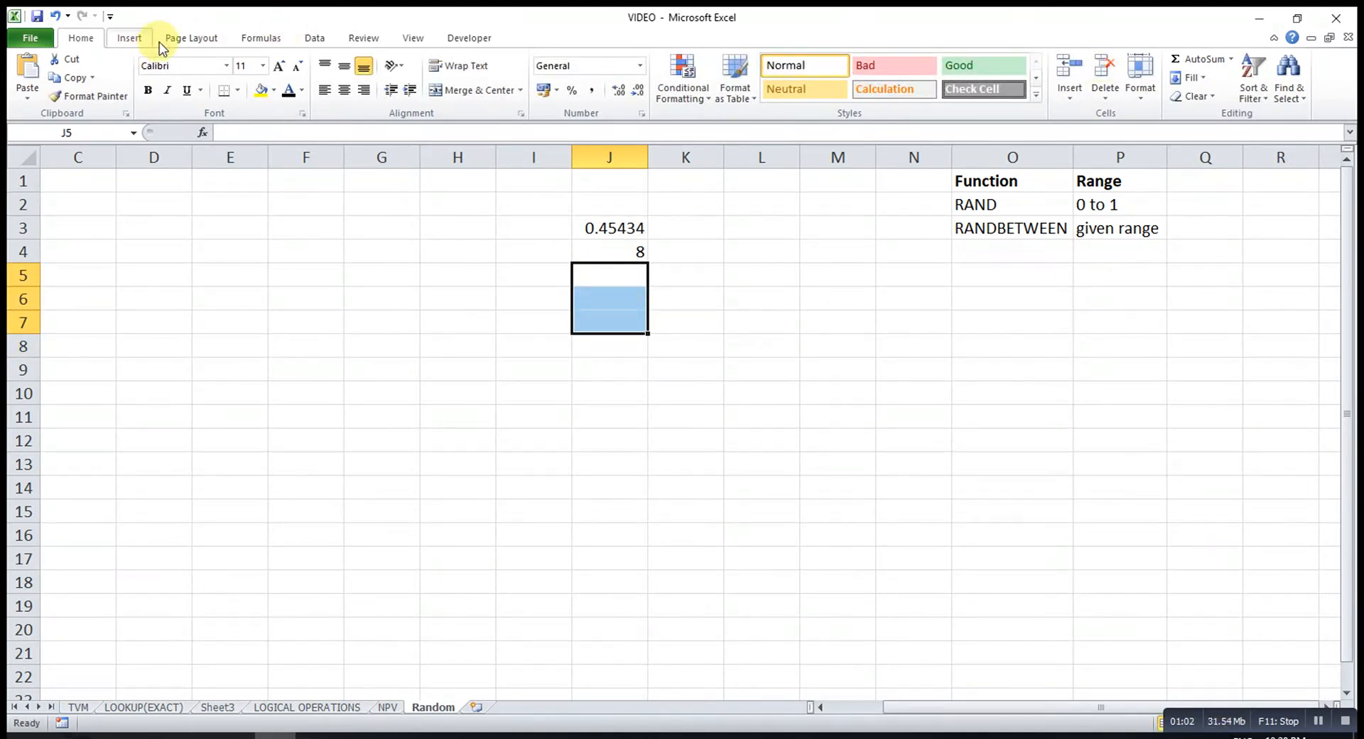
Set workbook Calculation Options to Manual and type test text 'sdfdsf' below the formulas.
{"action": "left_click", "coordinate": [260, 38]}
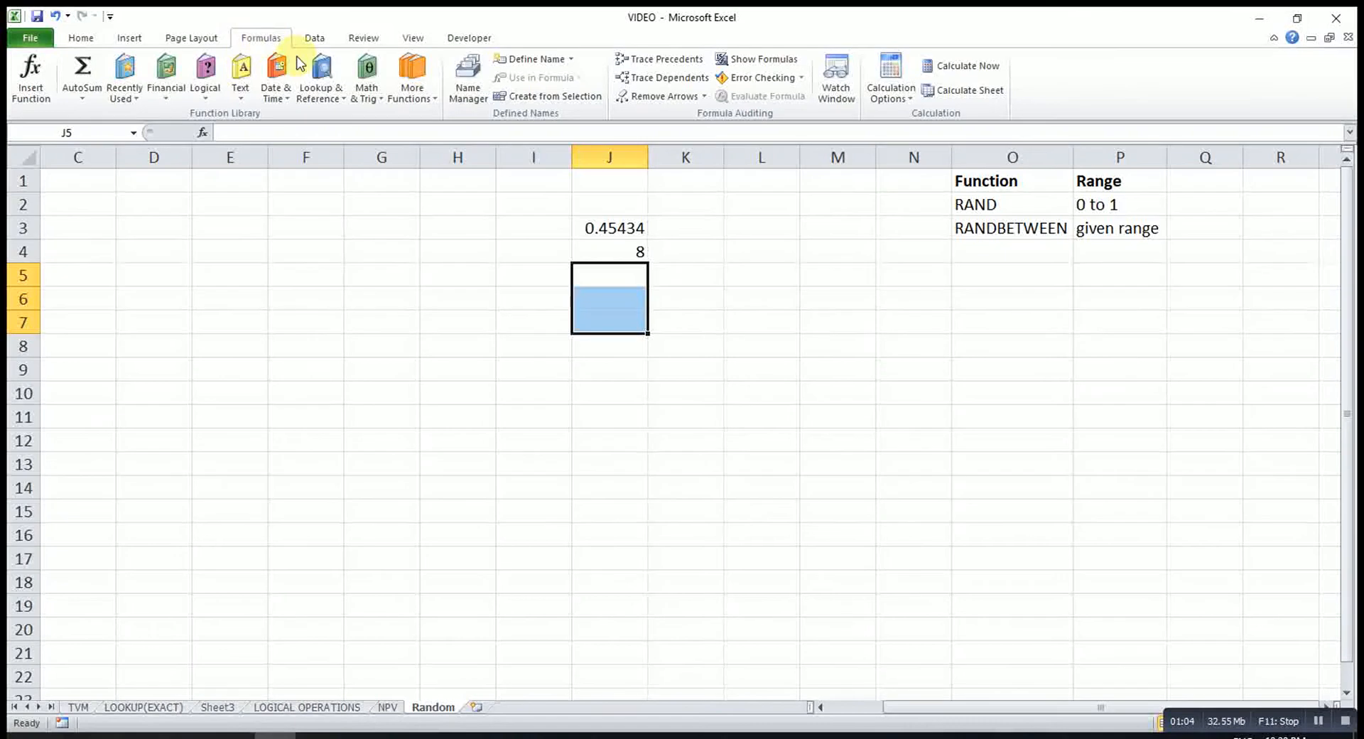
{"action": "mouse_move", "coordinate": [889, 78]}
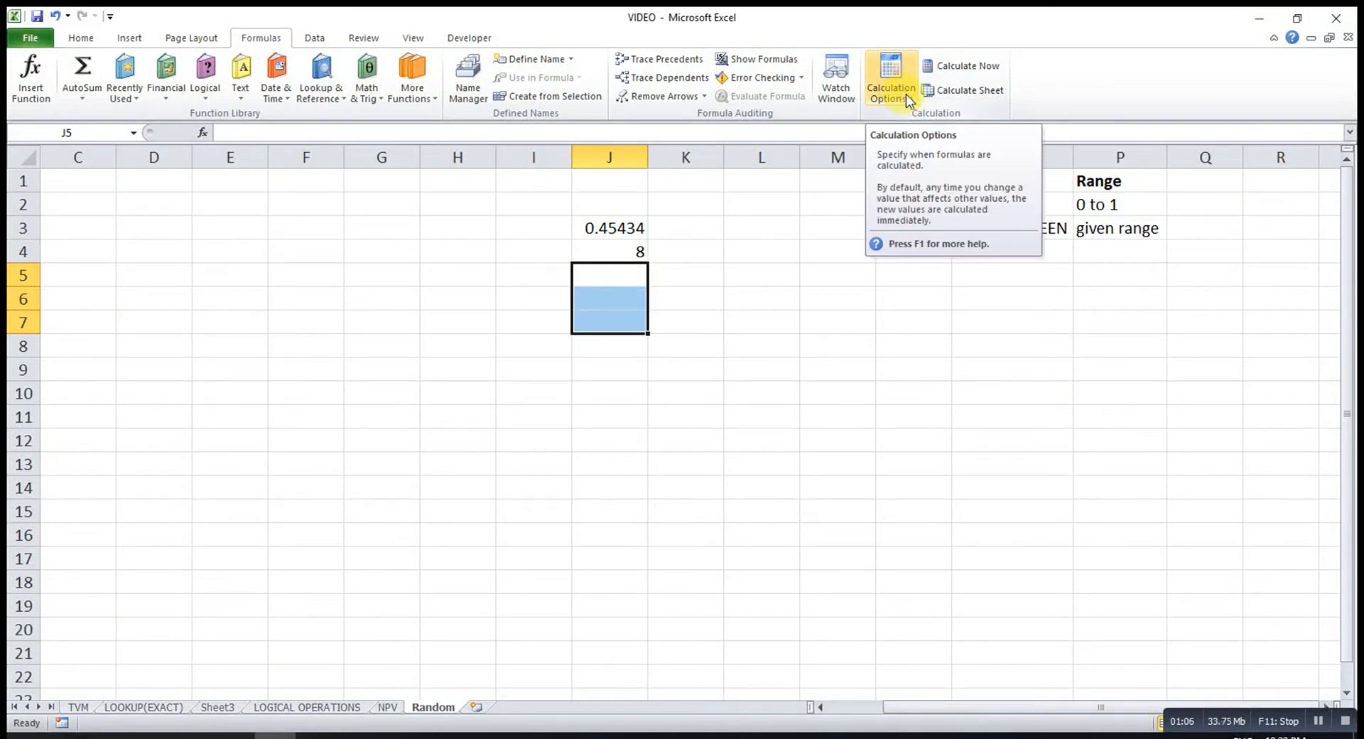
{"action": "left_click", "coordinate": [890, 78]}
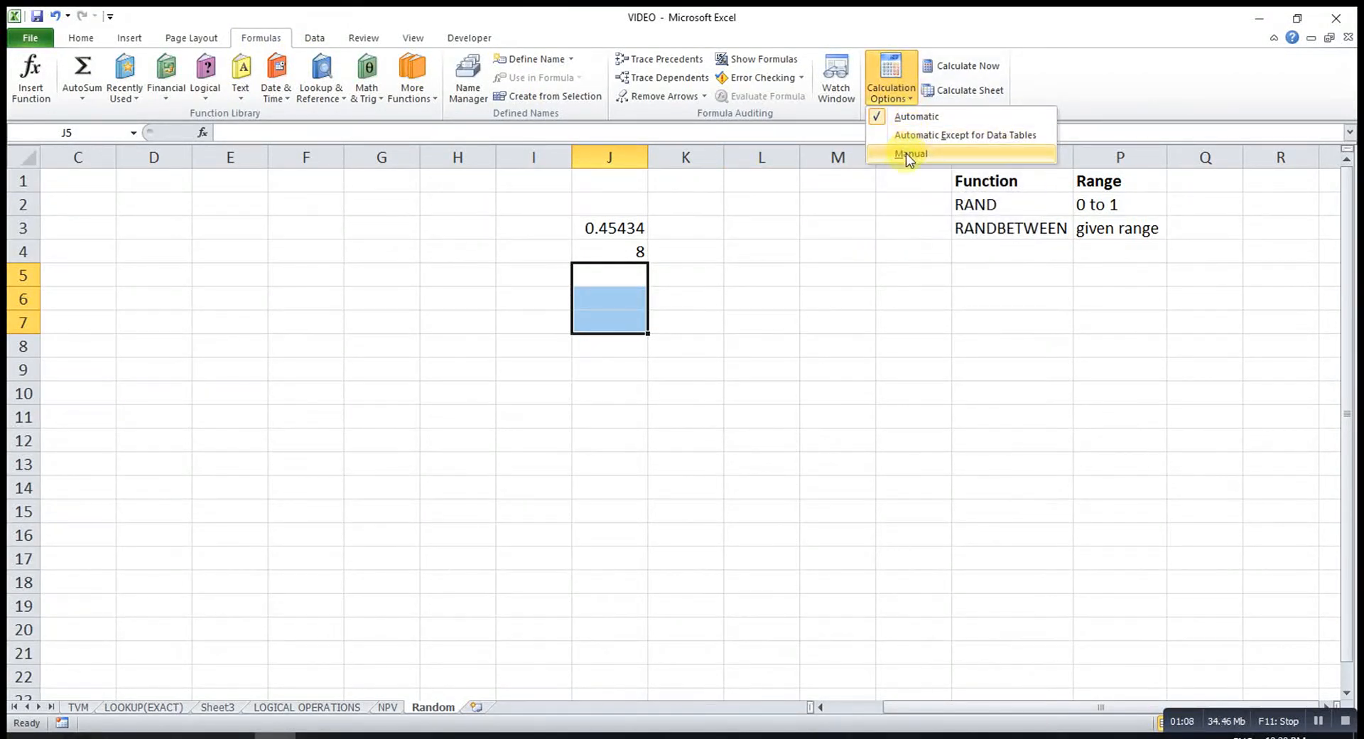
{"action": "left_click", "coordinate": [911, 154]}
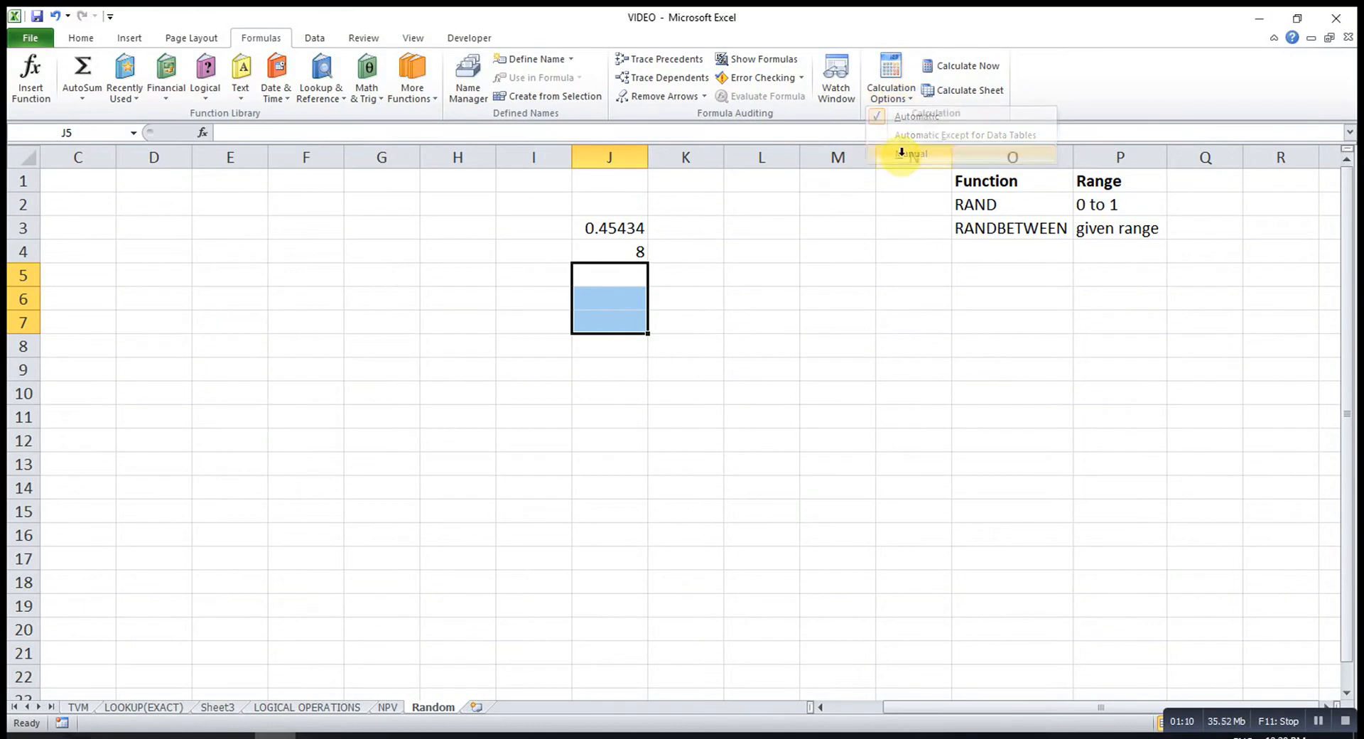
{"action": "type", "text": "sdfdsfas"}
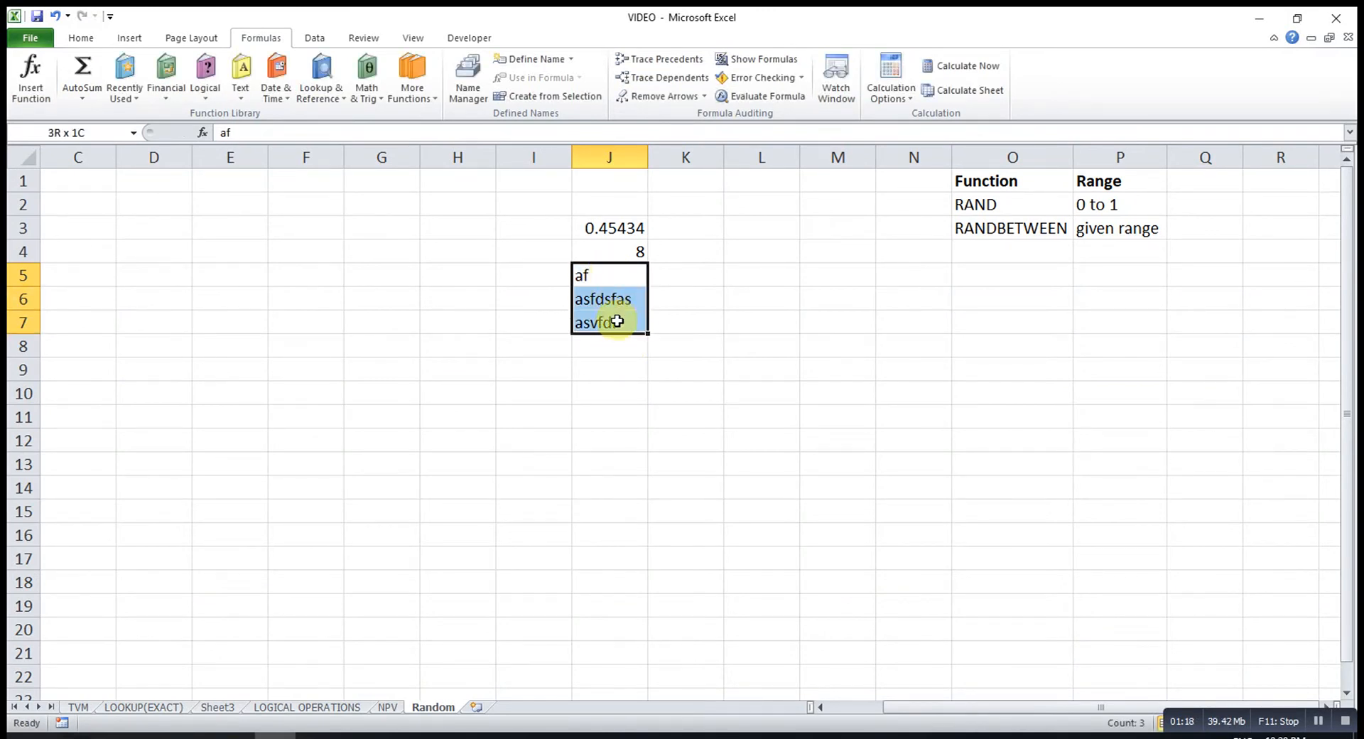
Clear the test text from J5:J7 and recalculate with F9 so J3 and J4 refresh.
{"action": "key", "text": "Delete"}
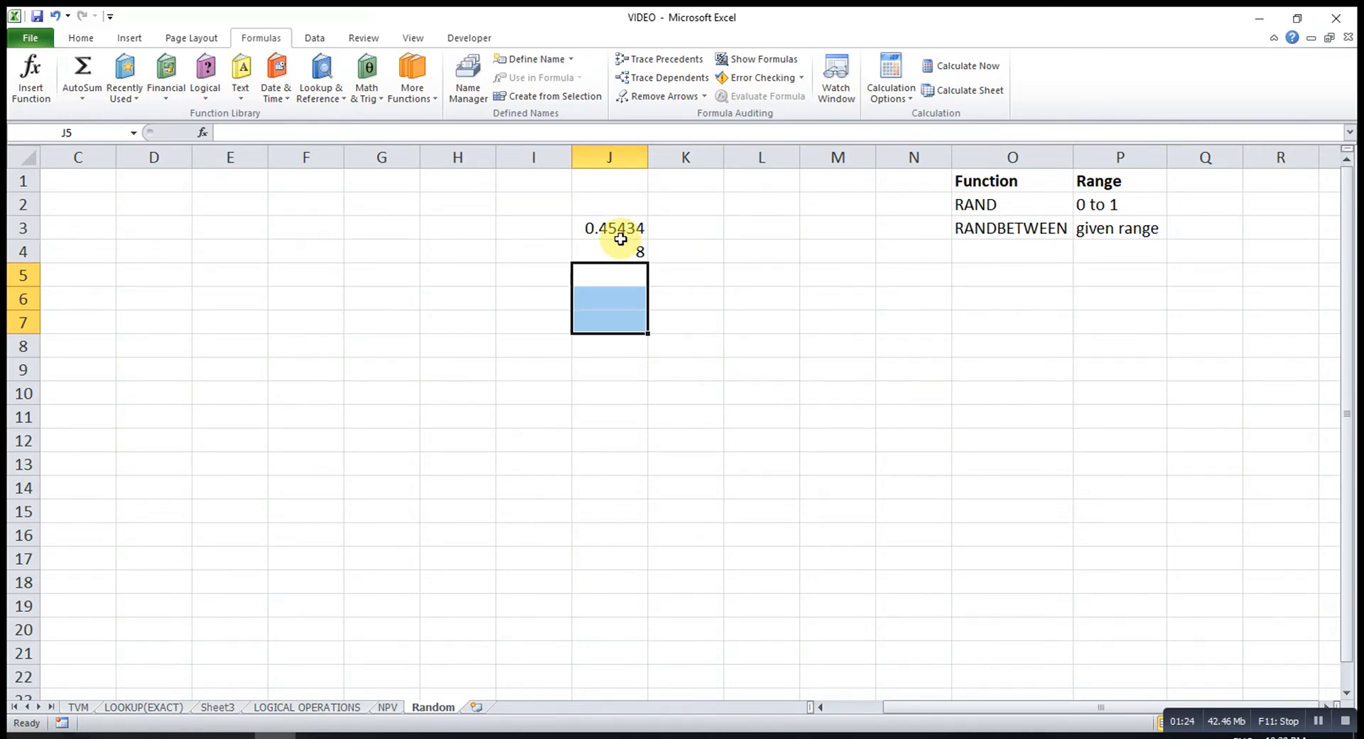
{"action": "key", "text": "f9"}
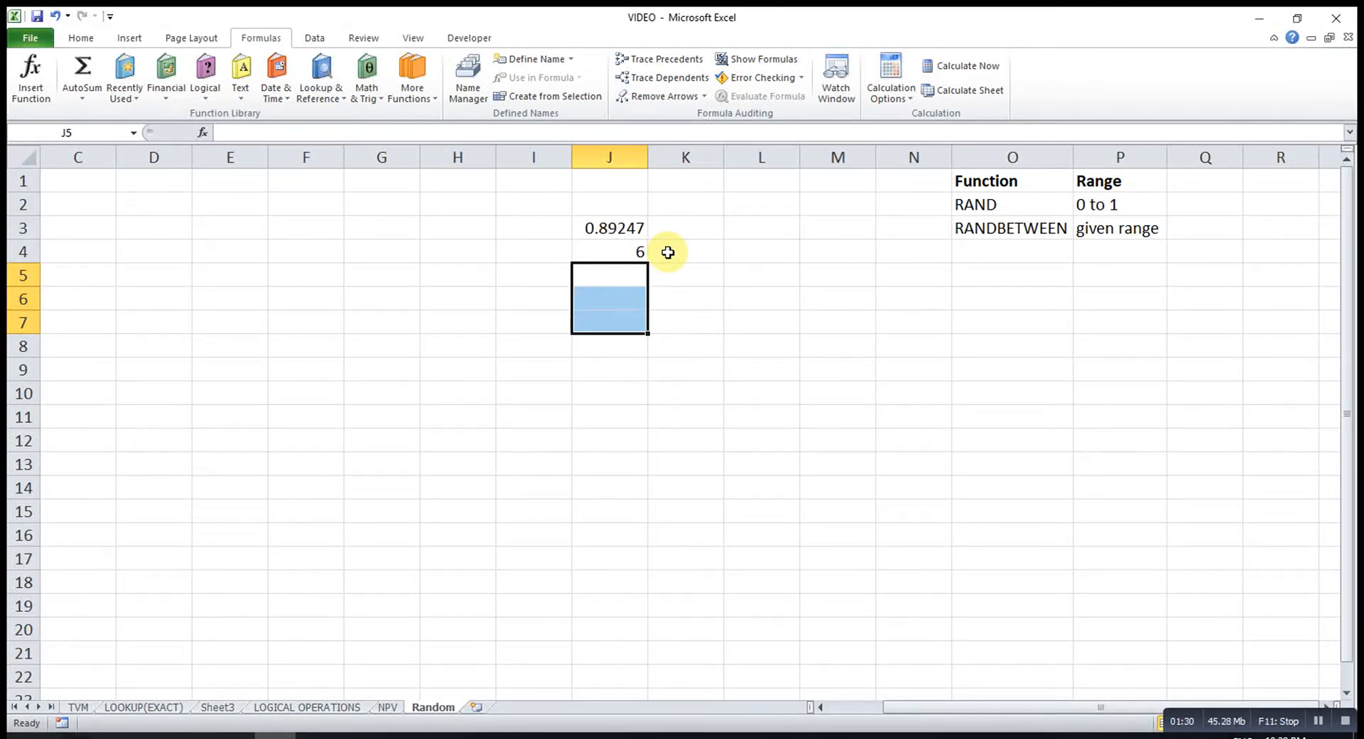
{"action": "left_click", "coordinate": [609, 275]}
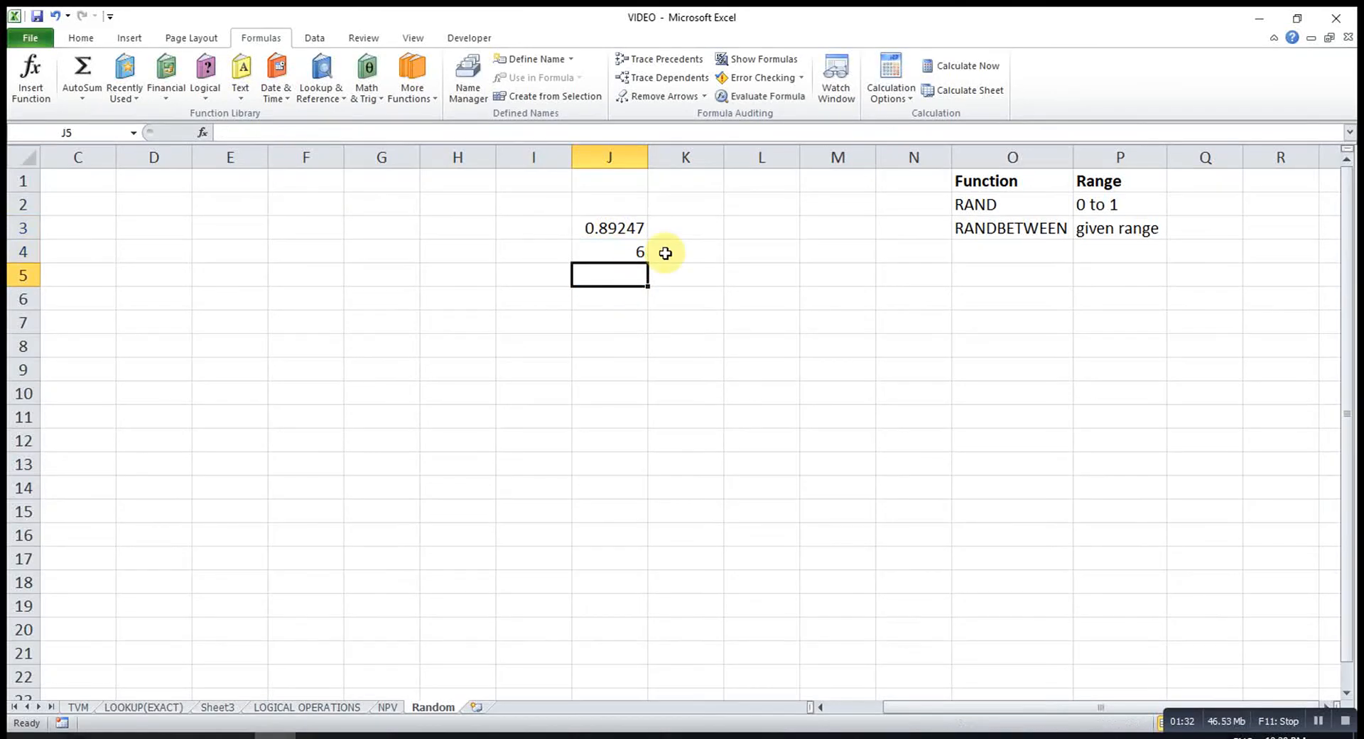
{"action": "left_click", "coordinate": [609, 251]}
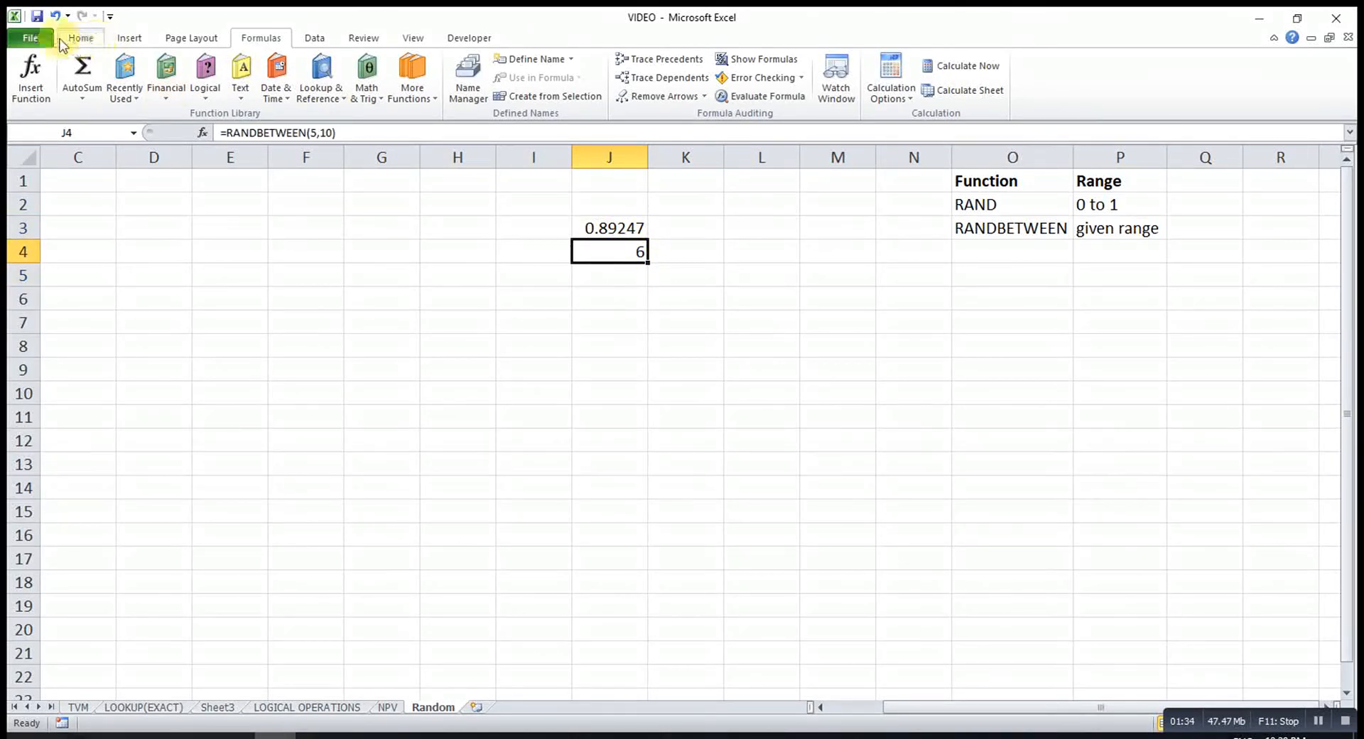
Display the RANDBETWEEN result in J4 with two decimal places.
{"action": "left_click", "coordinate": [81, 38]}
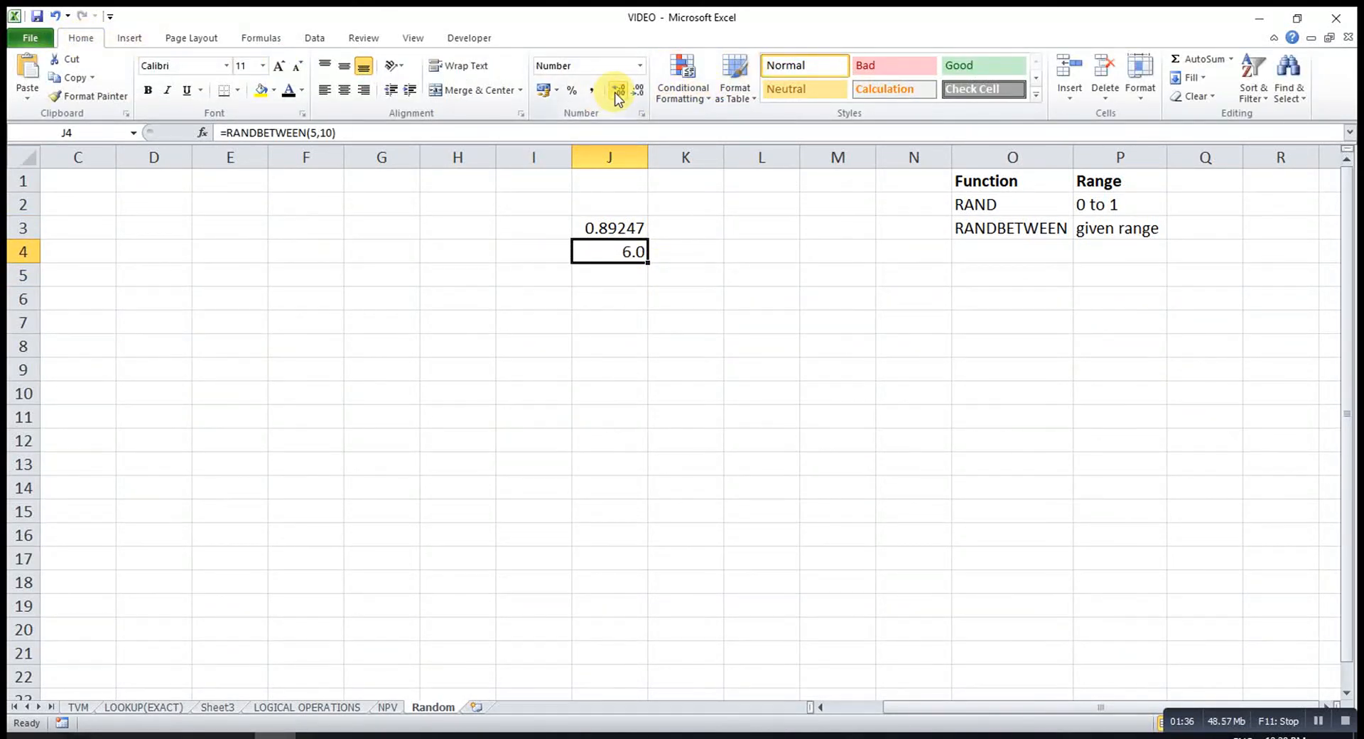
{"action": "mouse_move", "coordinate": [627, 252]}
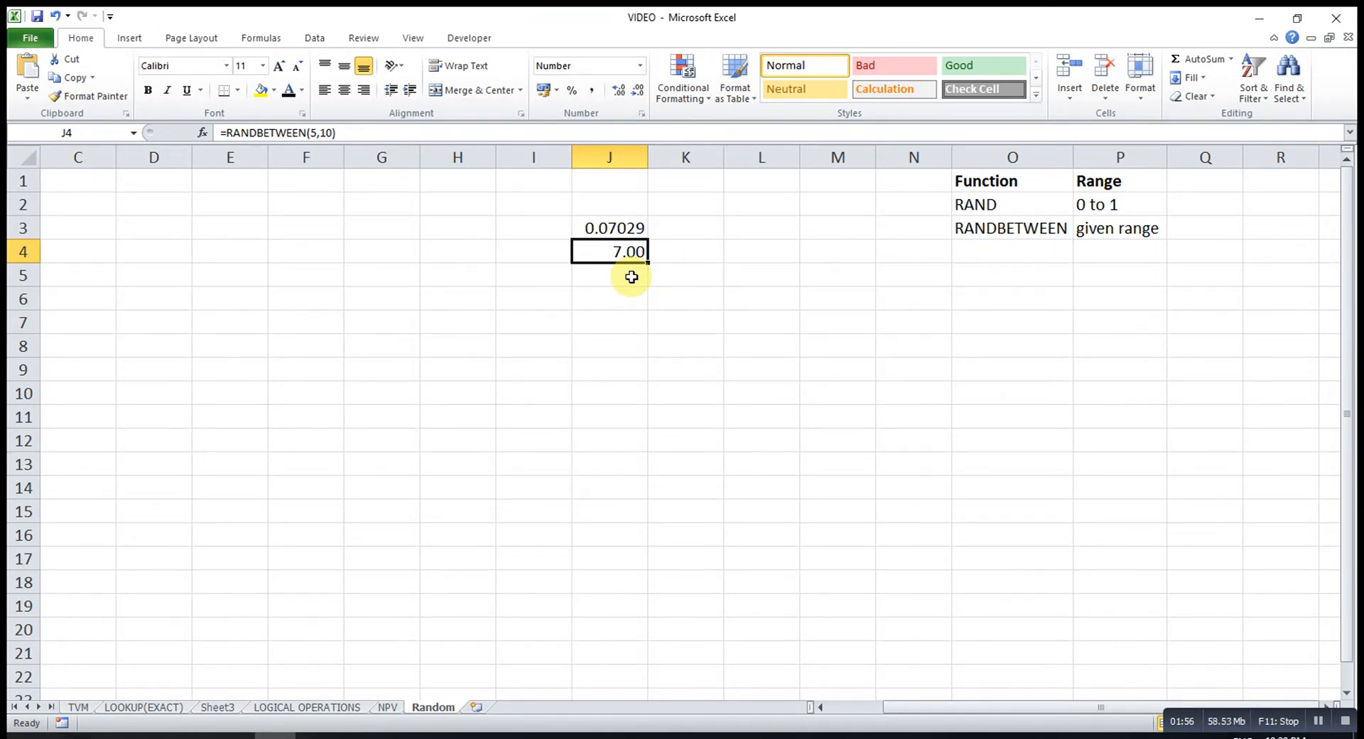
{"action": "mouse_move", "coordinate": [633, 252]}
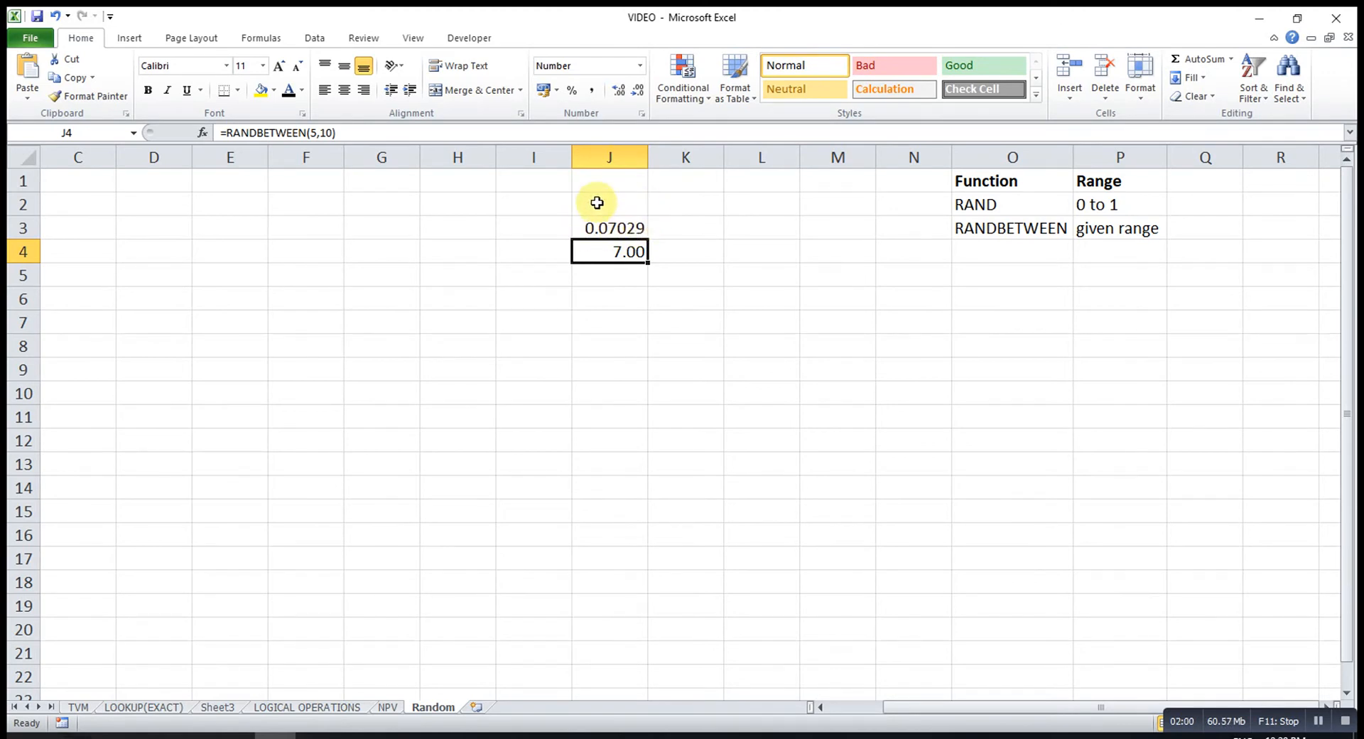
{"action": "mouse_move", "coordinate": [933, 190]}
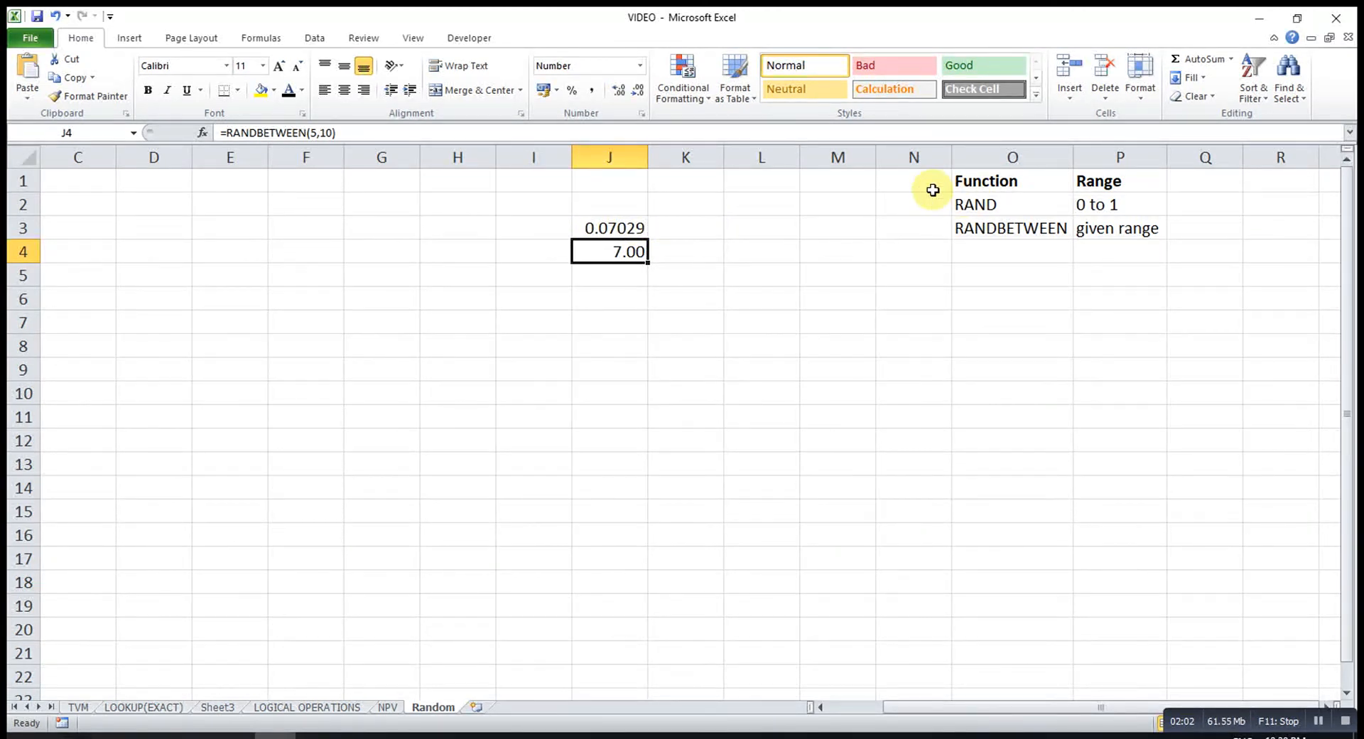
{"action": "mouse_move", "coordinate": [998, 198]}
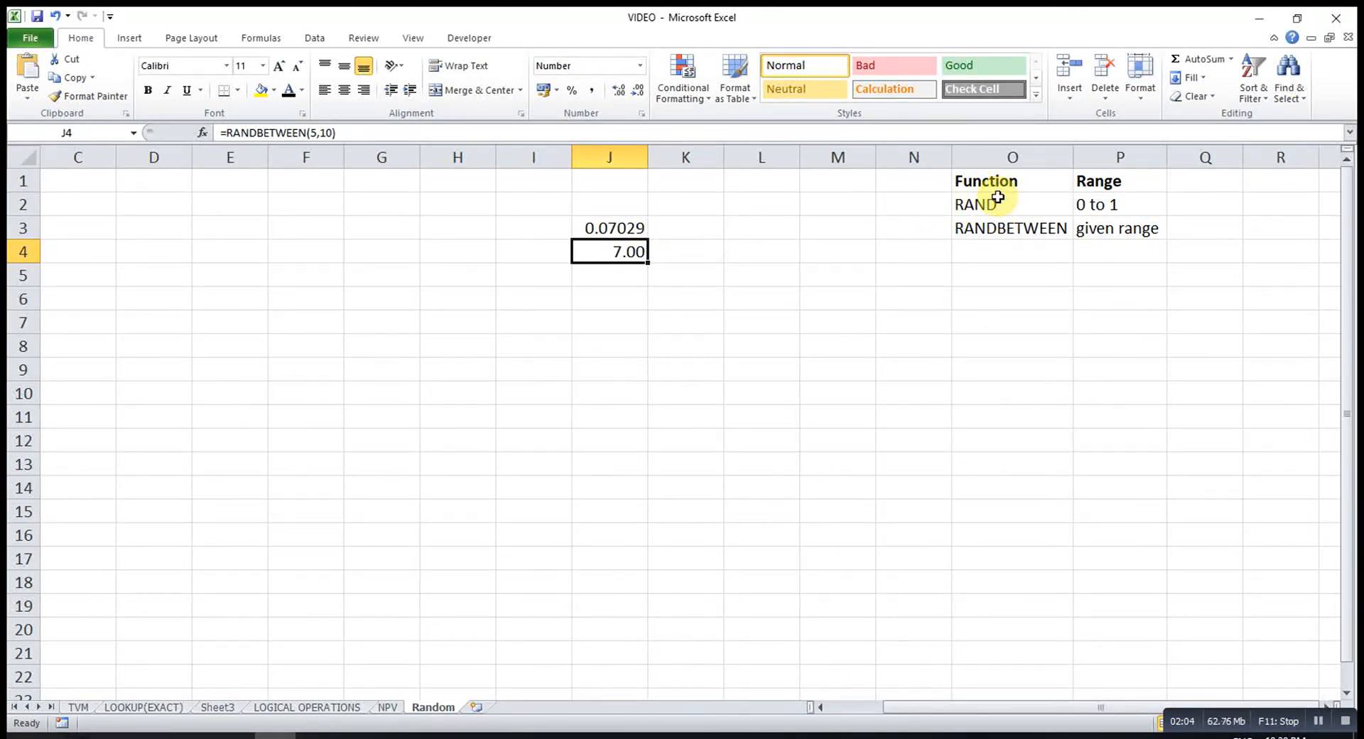
{"action": "left_click", "coordinate": [305, 275]}
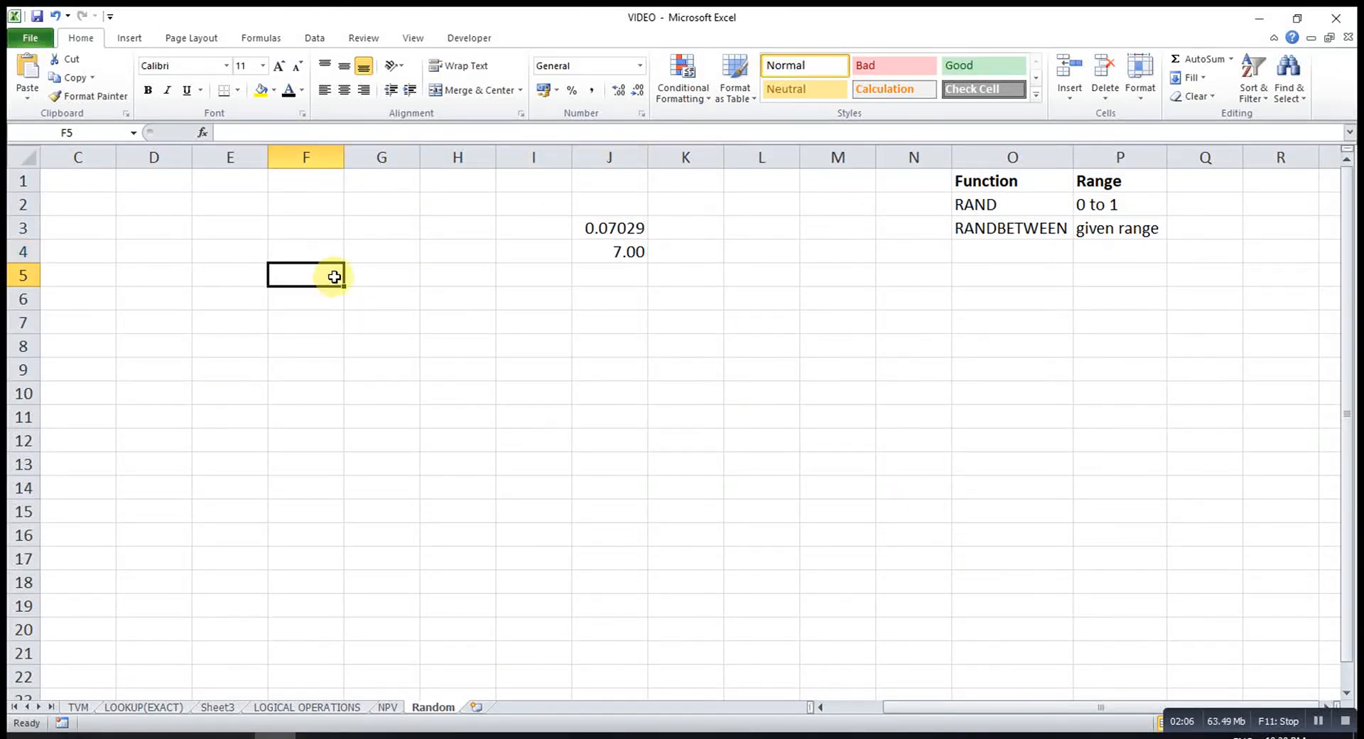
Type the note a+b*rand() into cell F5.
{"action": "type", "text": "a"}
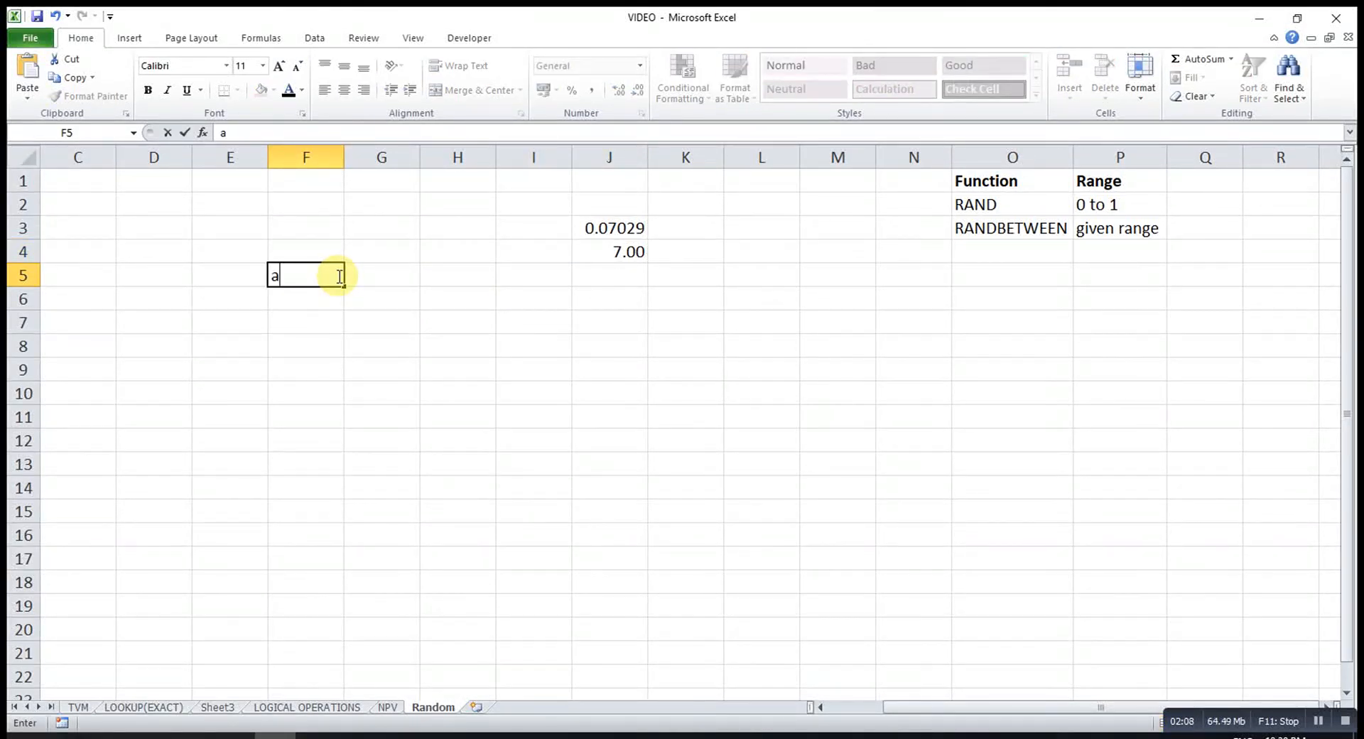
{"action": "type", "text": "+b"}
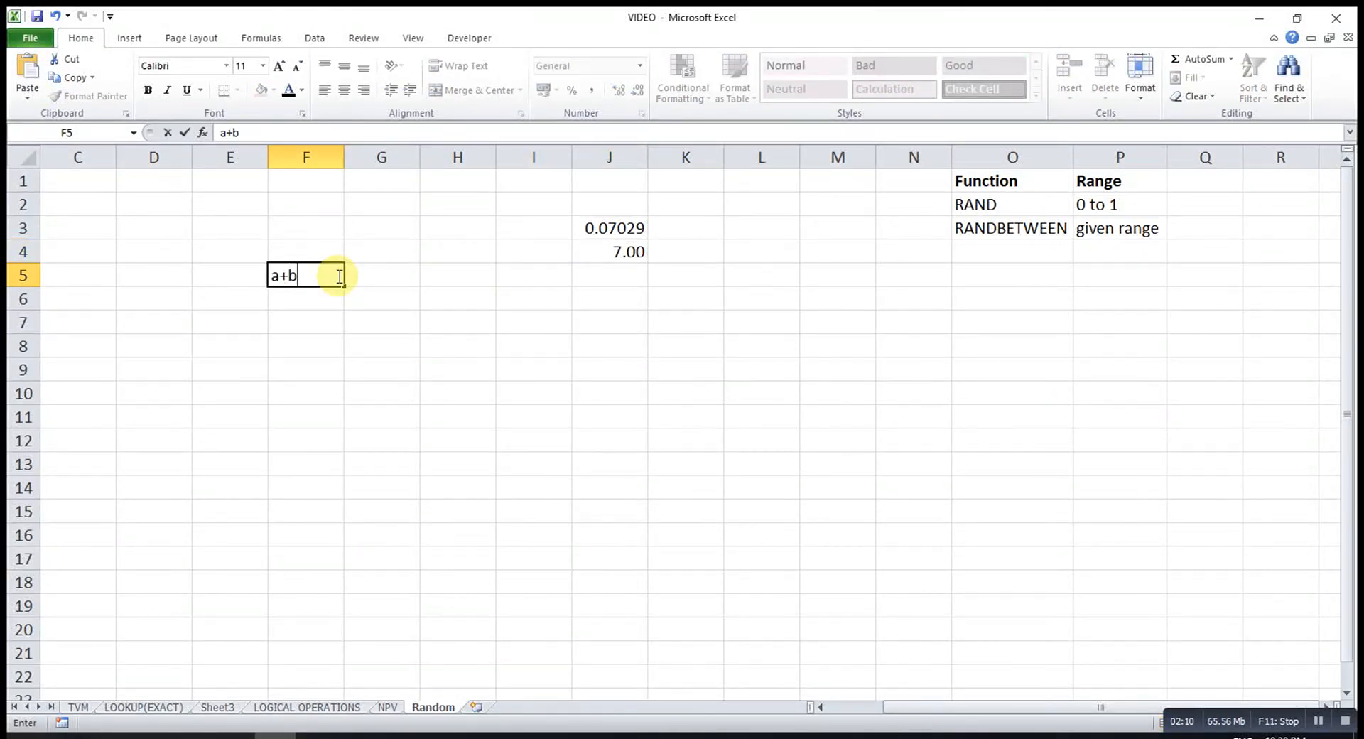
{"action": "type", "text": "*rand("}
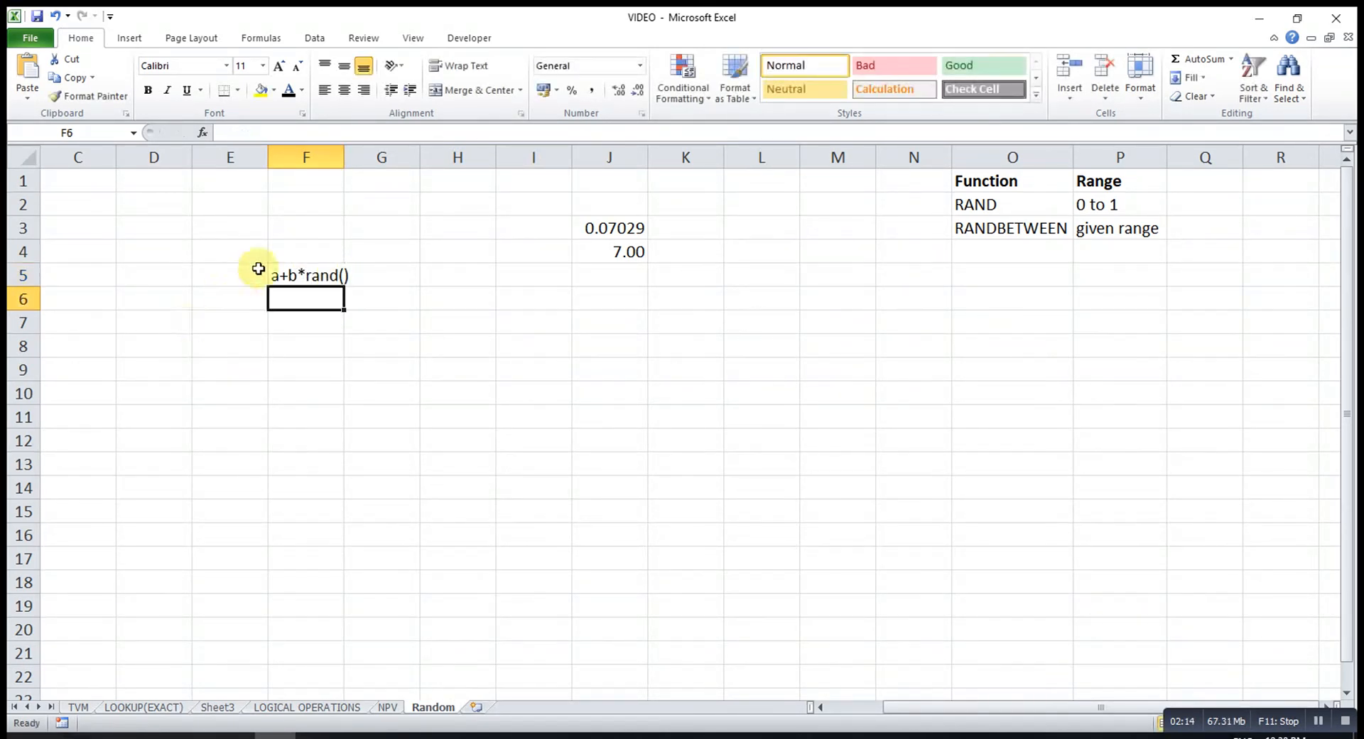
{"action": "mouse_move", "coordinate": [278, 266]}
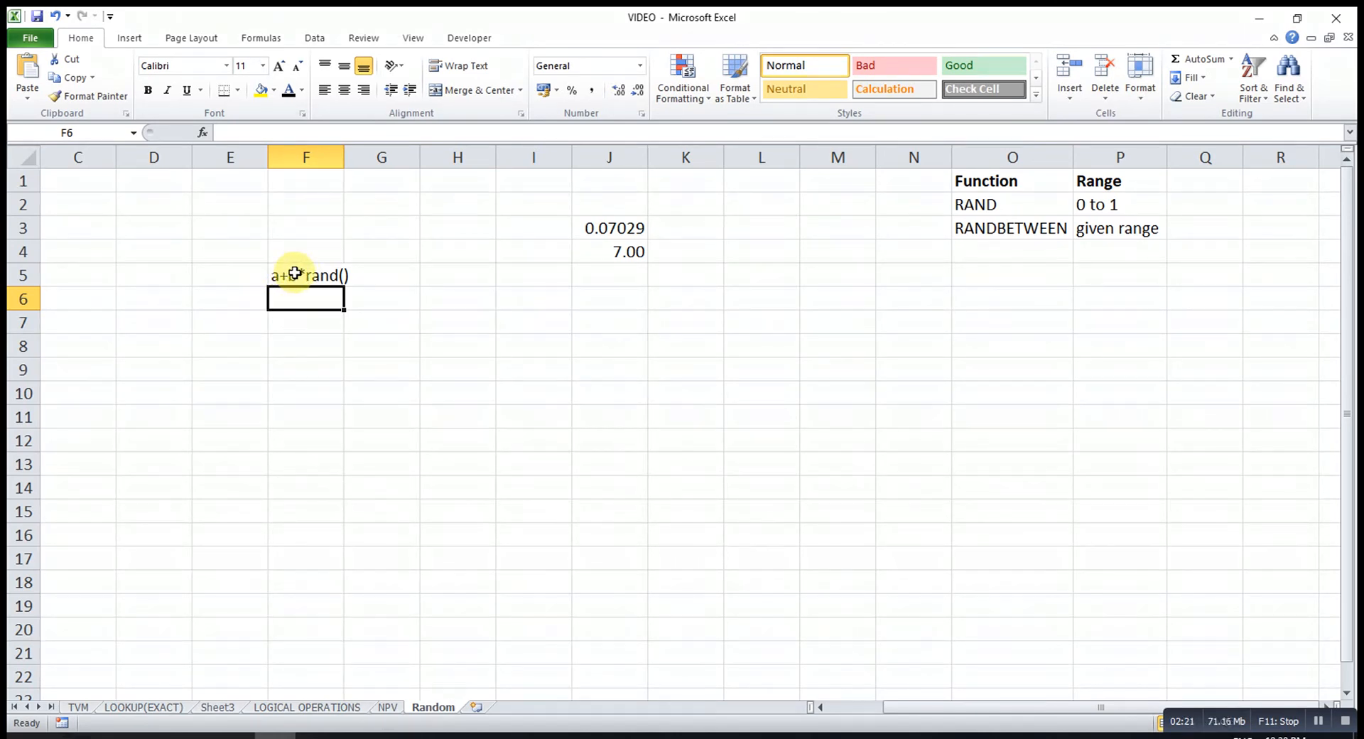
{"action": "type", "text": "b*"}
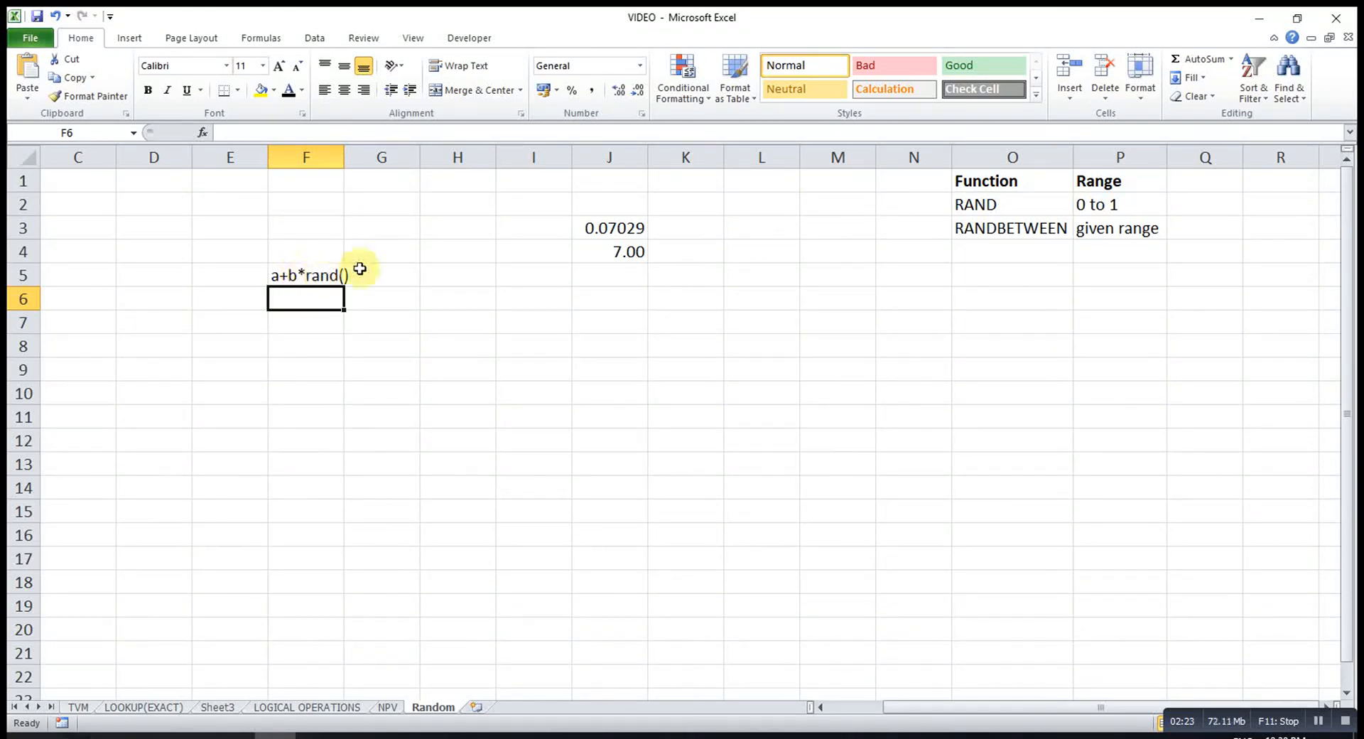
{"action": "left_click", "coordinate": [609, 275]}
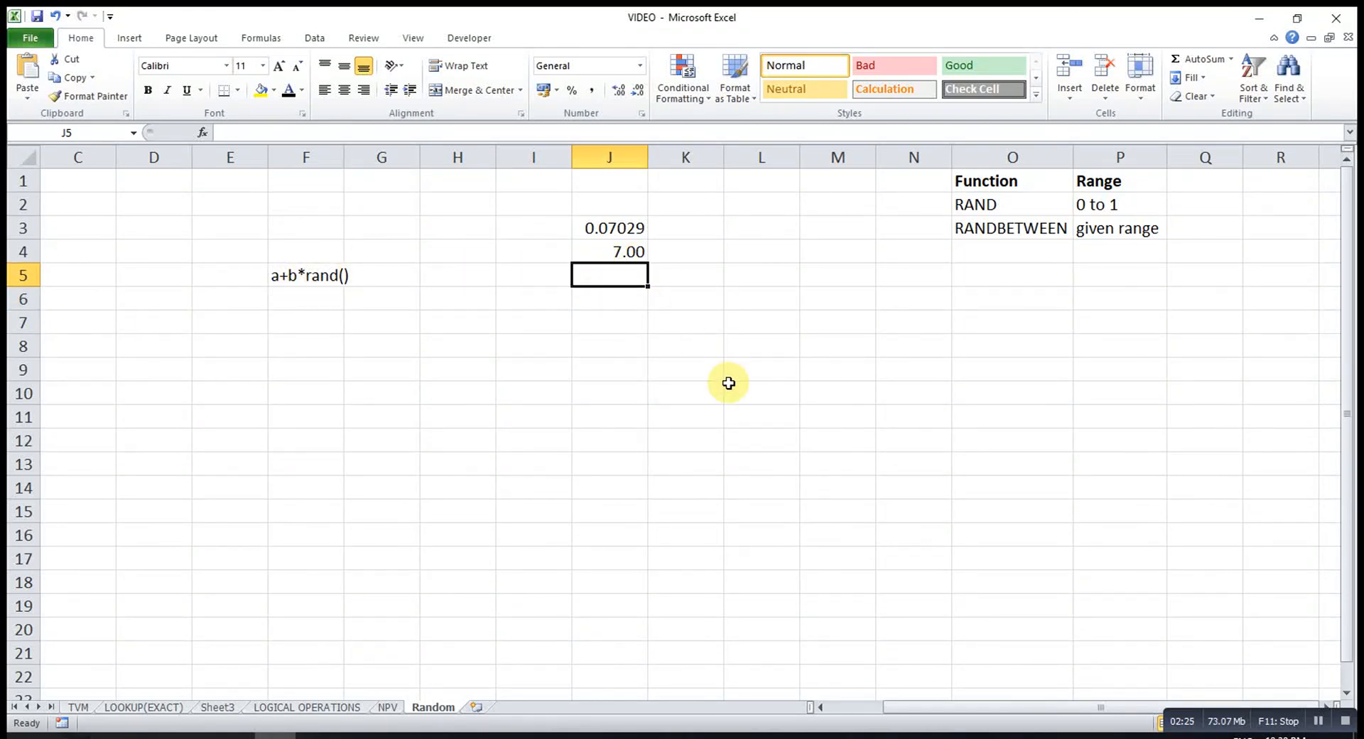
Enter =5+5*RAND() in J5, returning the decimal 6.50209.
{"action": "type", "text": "="}
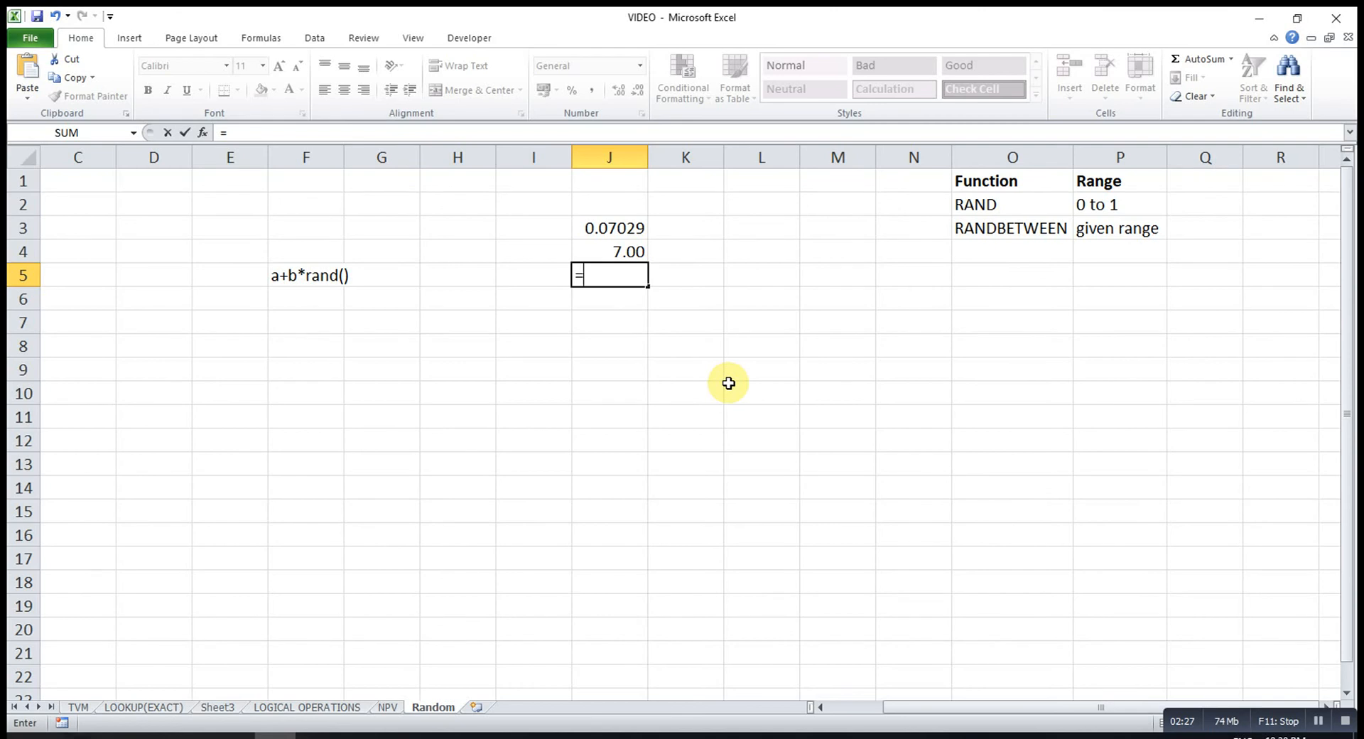
{"action": "type", "text": "5+"}
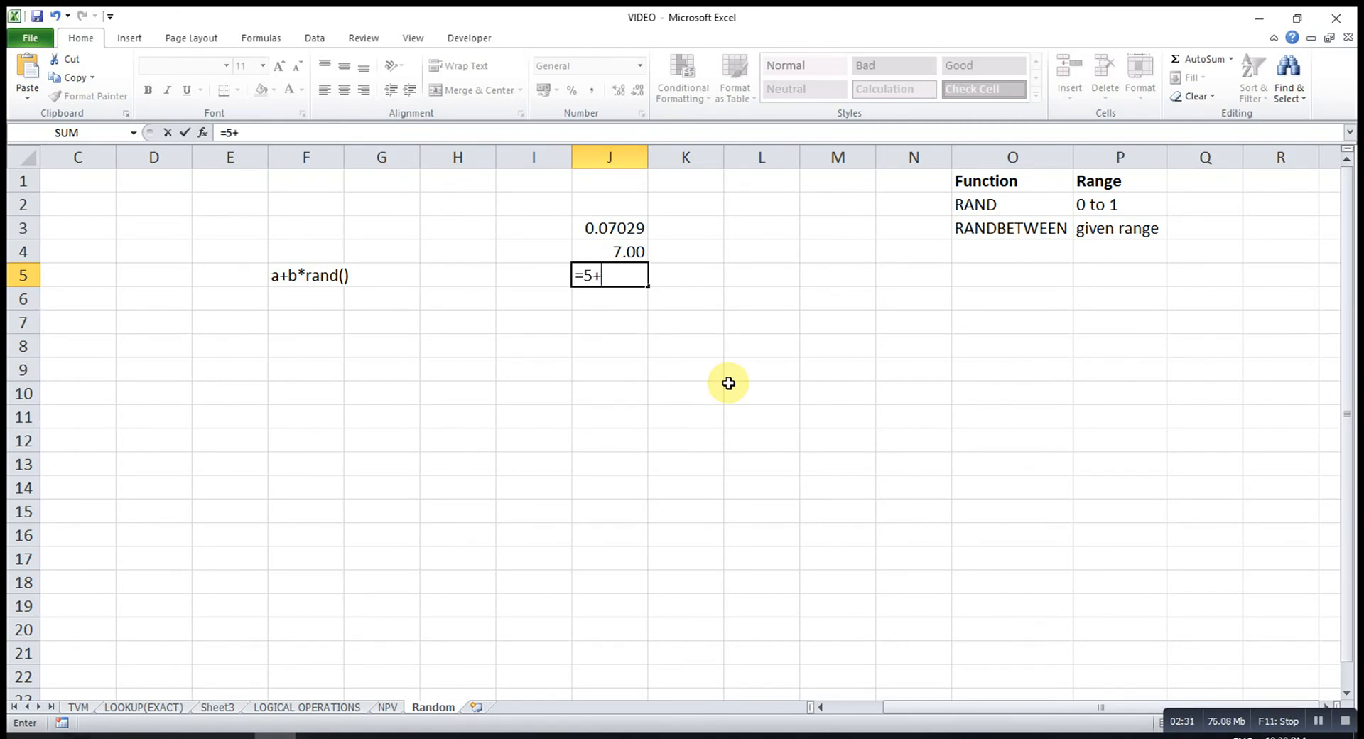
{"action": "type", "text": "5"}
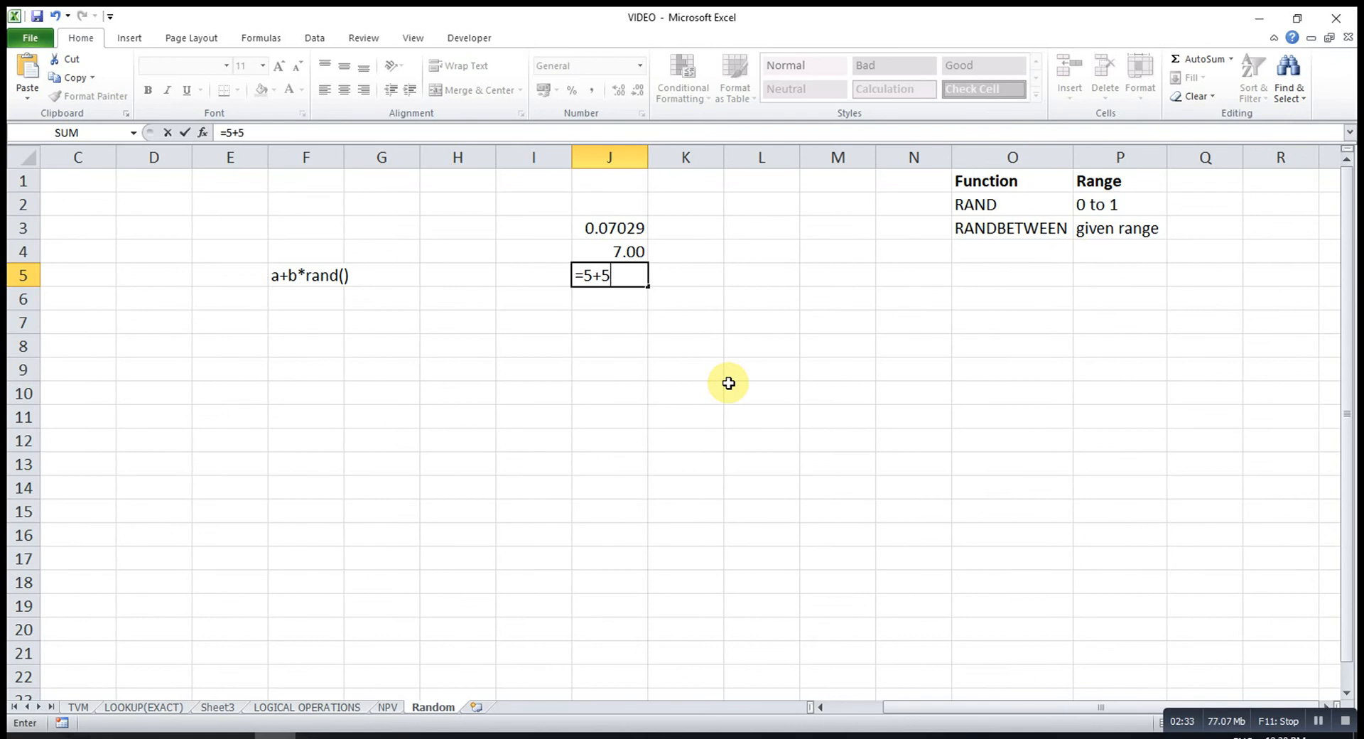
{"action": "type", "text": "*r"}
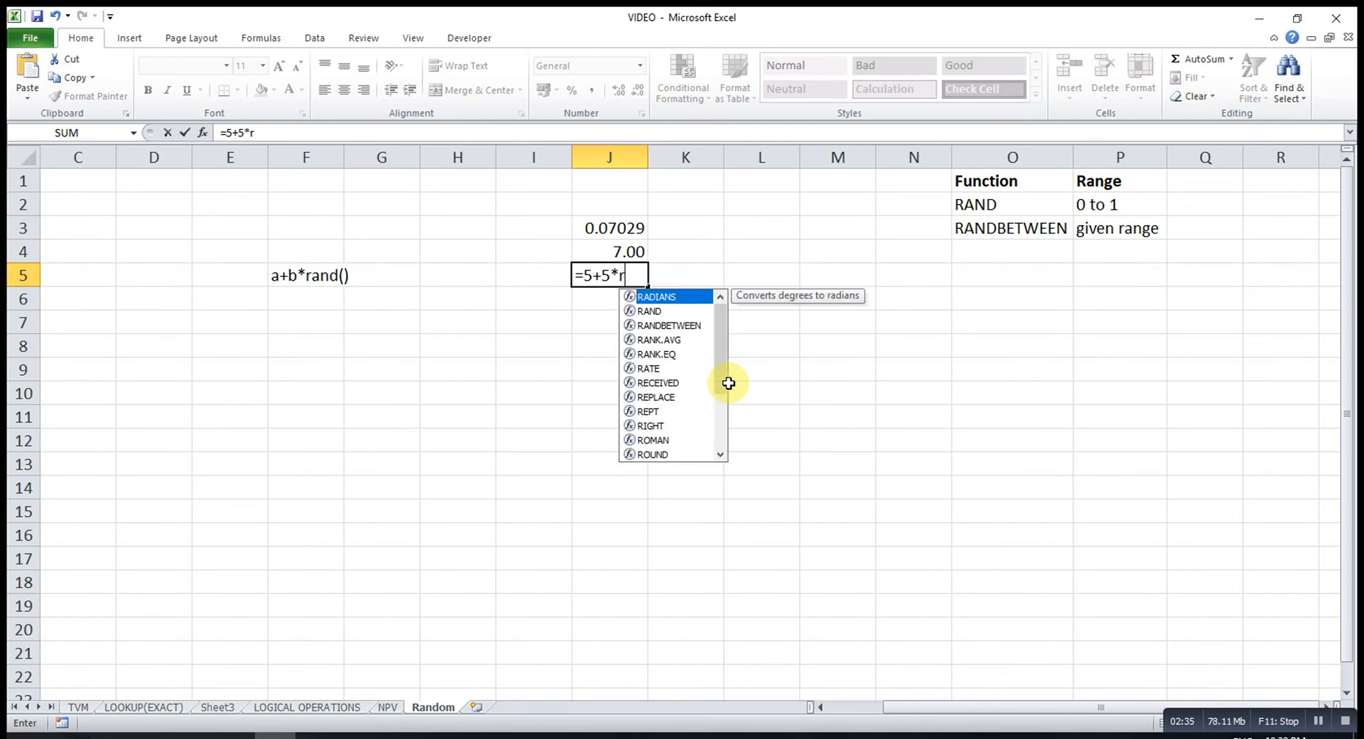
{"action": "type", "text": "a"}
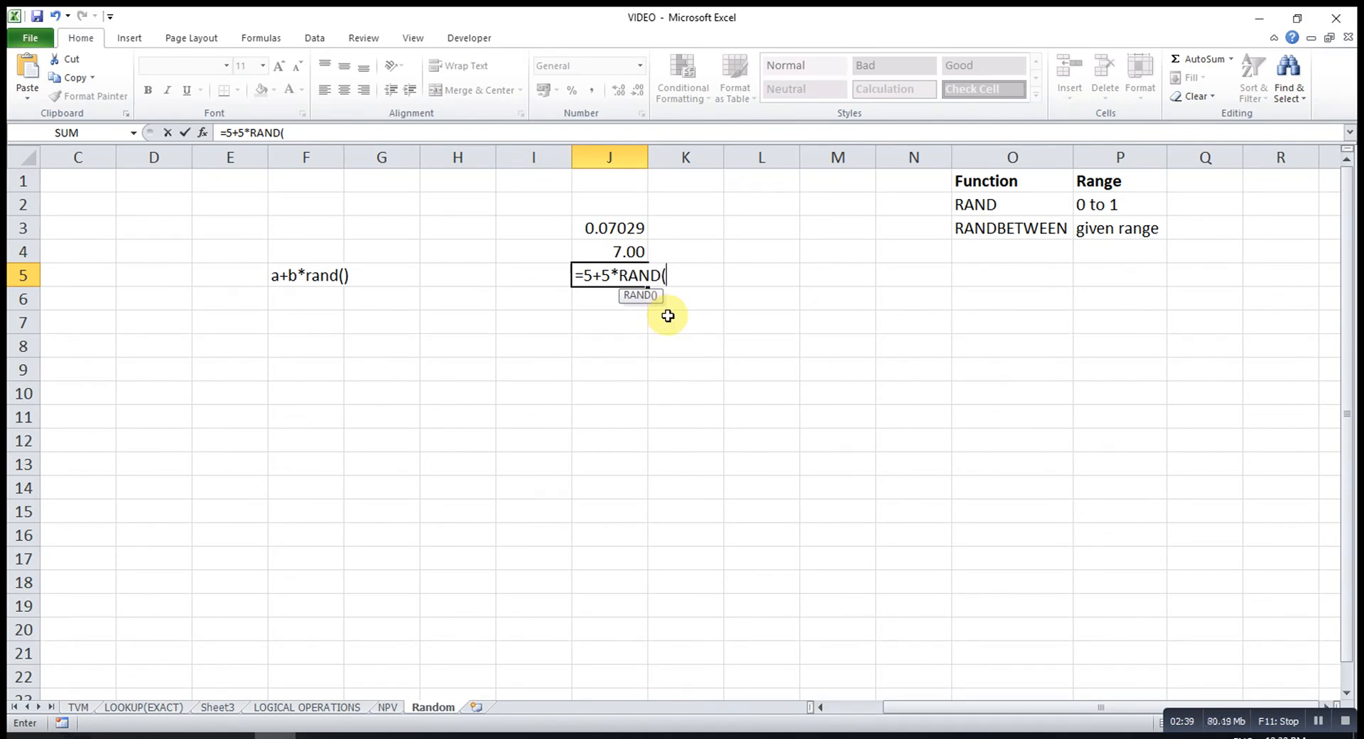
{"action": "key", "text": "Return"}
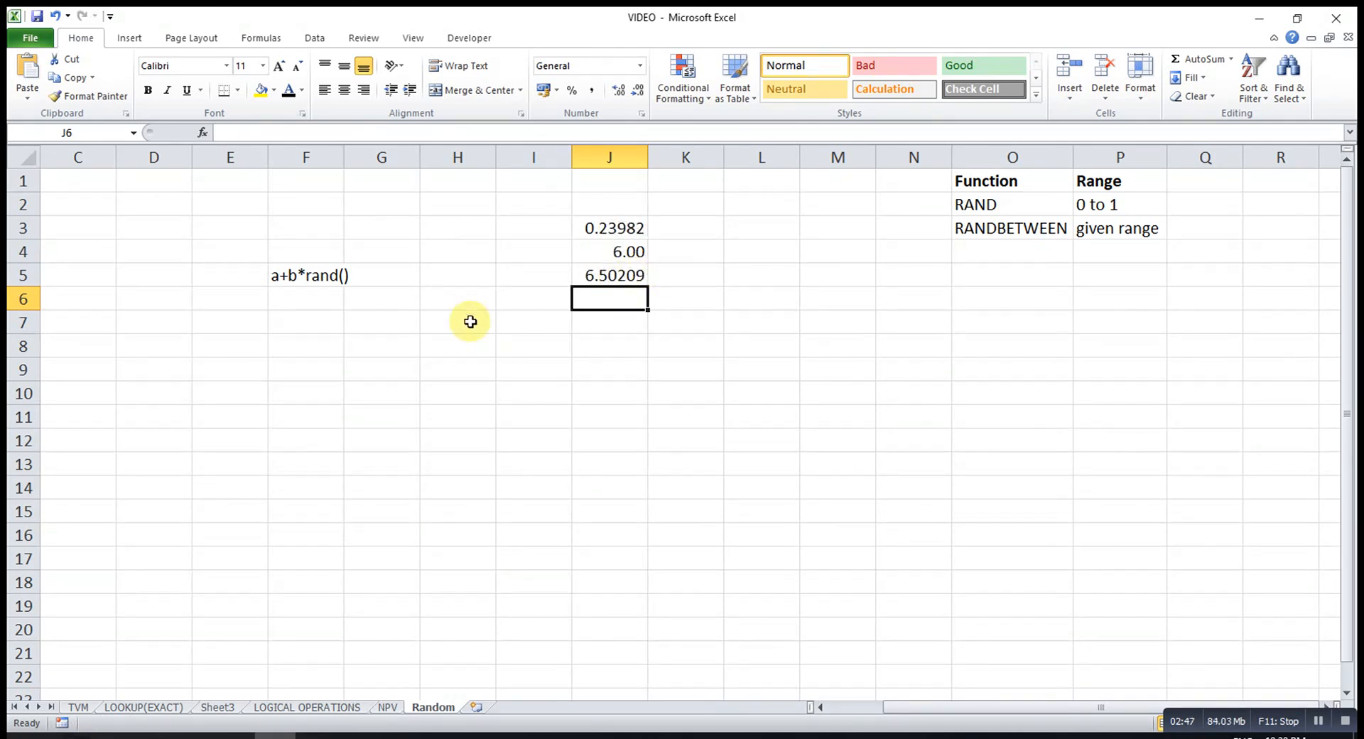
{"action": "mouse_move", "coordinate": [1340, 675]}
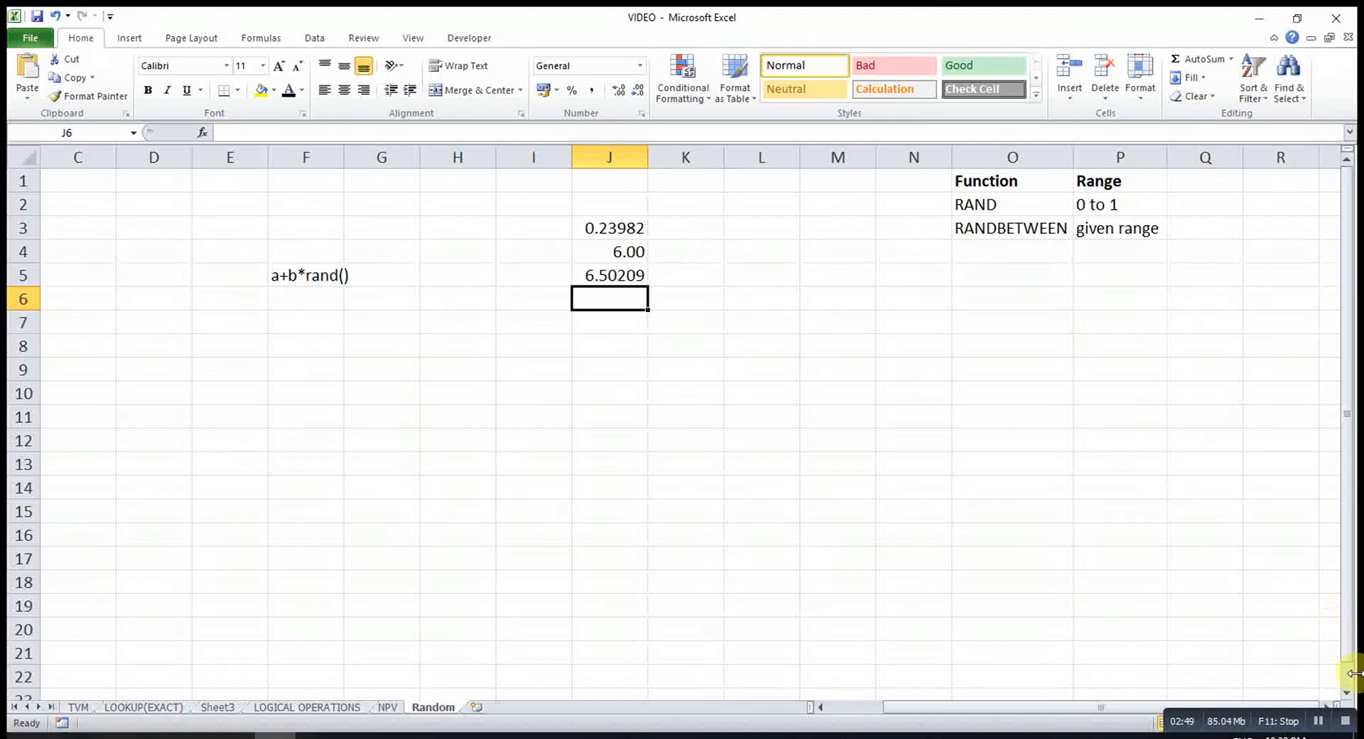